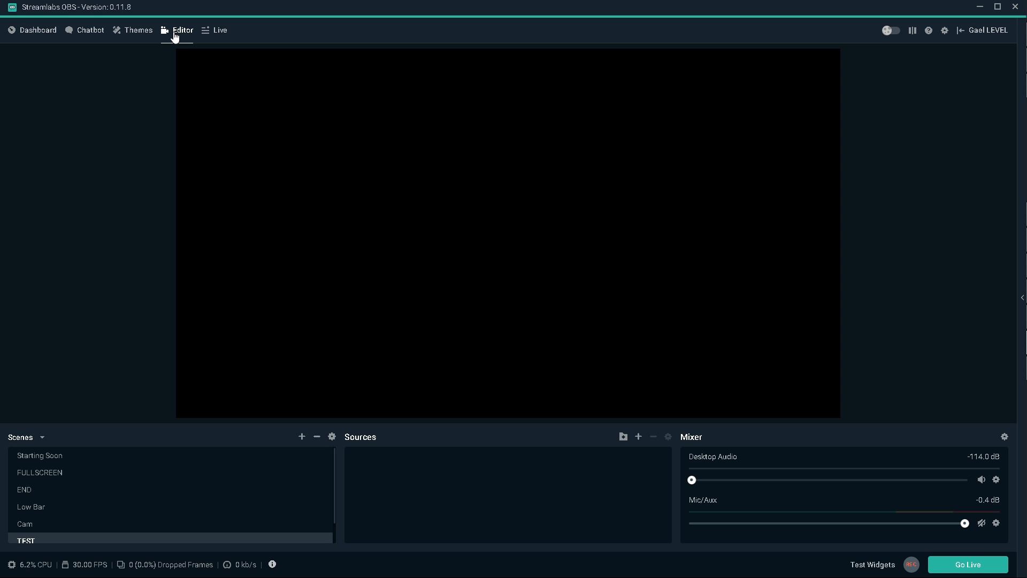
pyautogui.moveTo(236, 222)
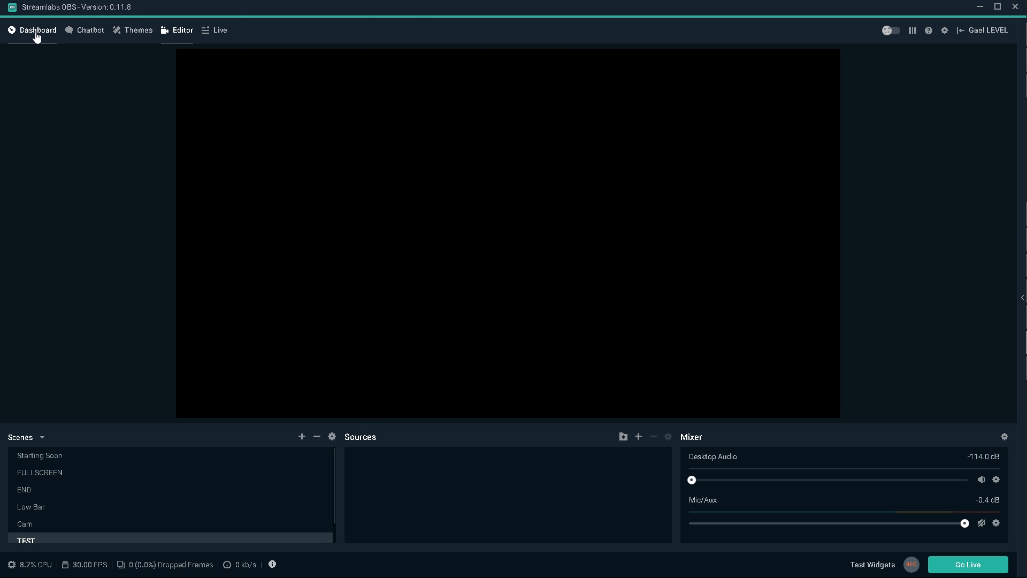
# Switch from the Editor to the Dashboard and scroll the sidebar down to Widgets
pyautogui.click(38, 30)
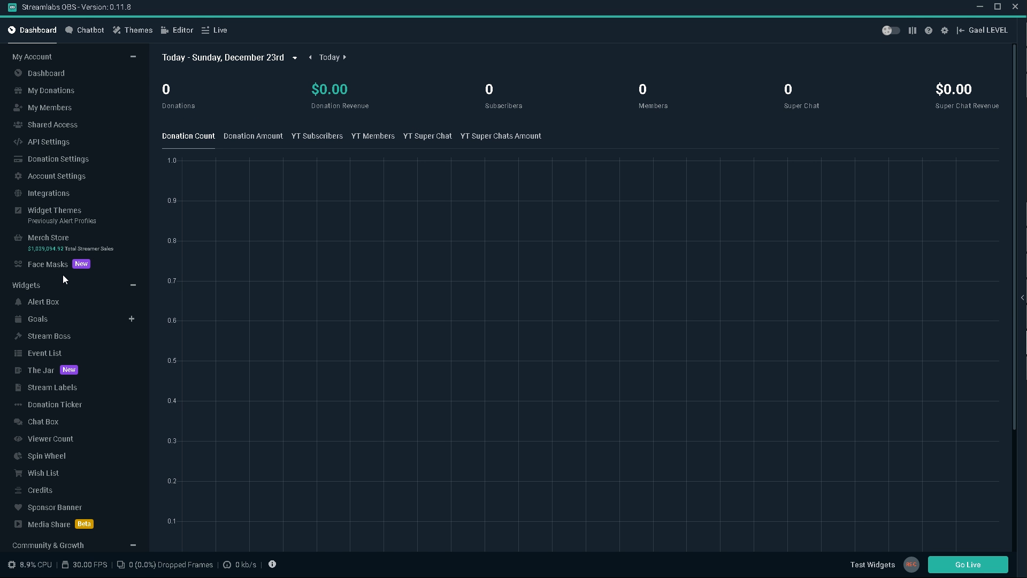
pyautogui.scroll(-3)
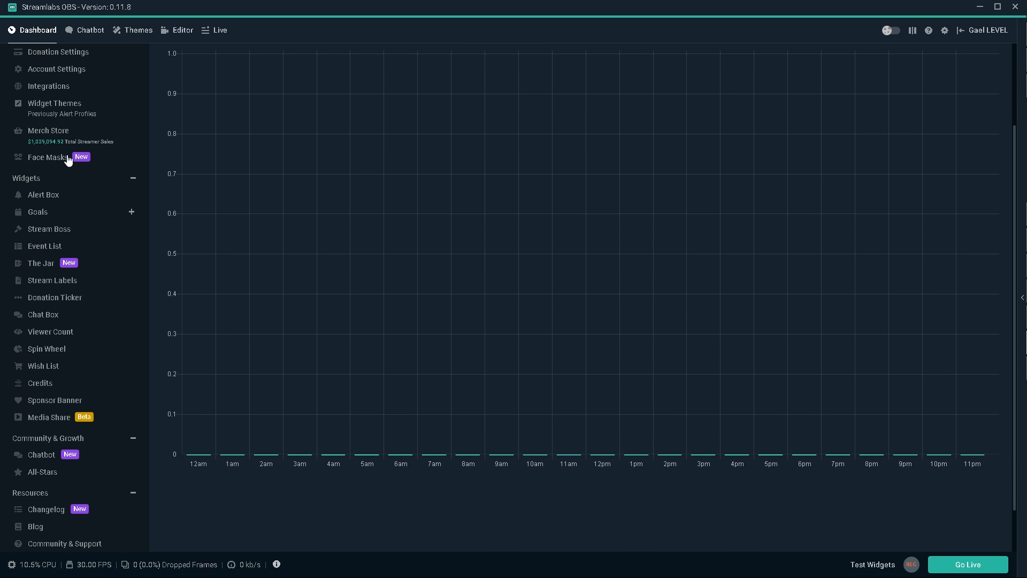
pyautogui.moveTo(47, 412)
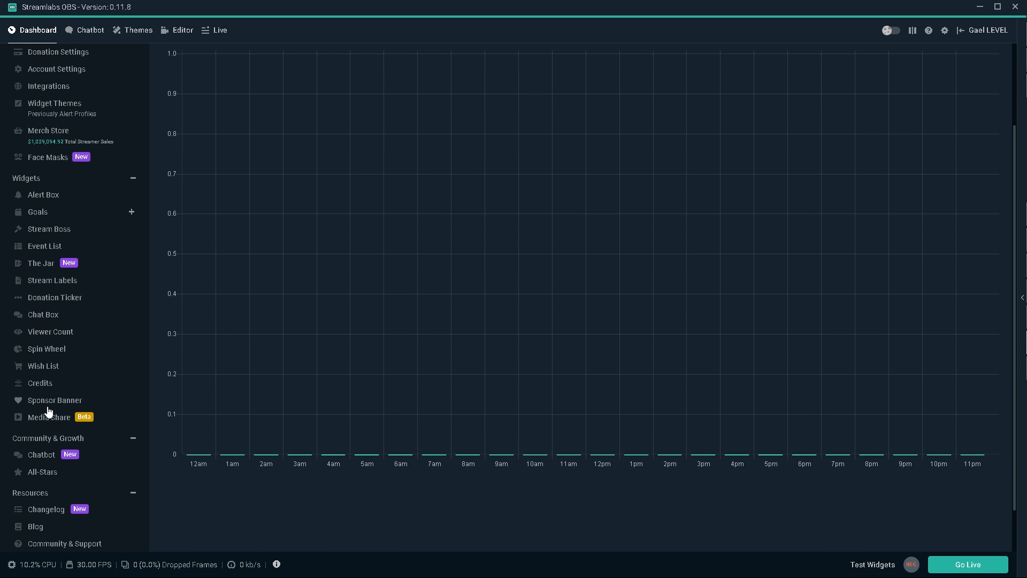
# Open the Sponsor Banner widget page showing durations, banner size, animation and streamlabs.png
pyautogui.click(53, 400)
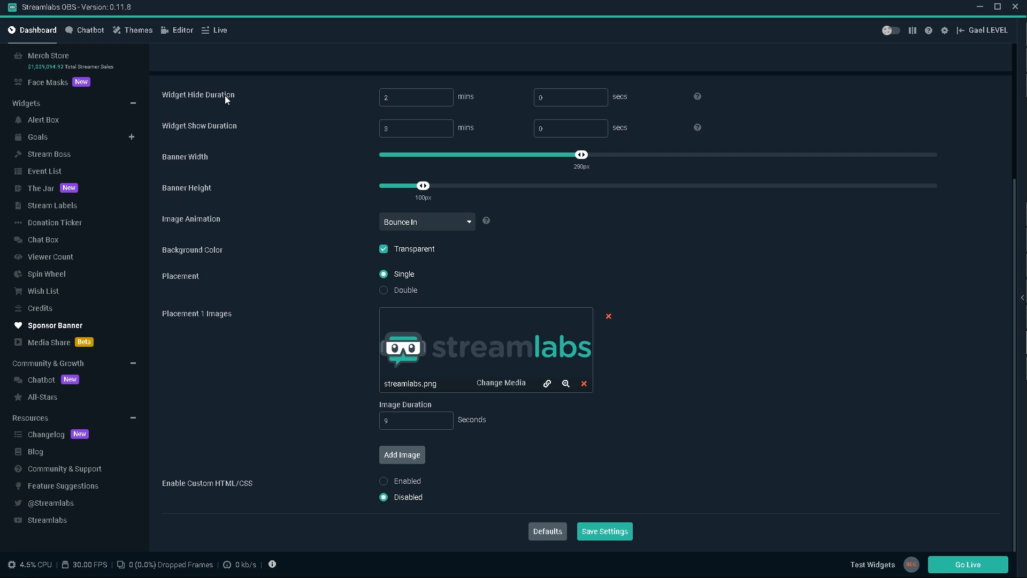
pyautogui.moveTo(226, 137)
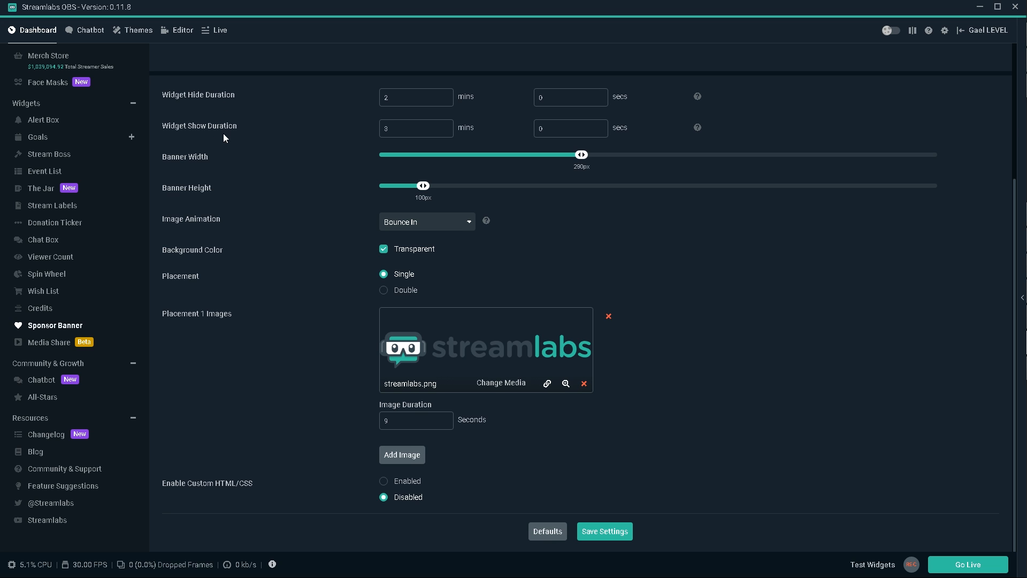
pyautogui.moveTo(322, 141)
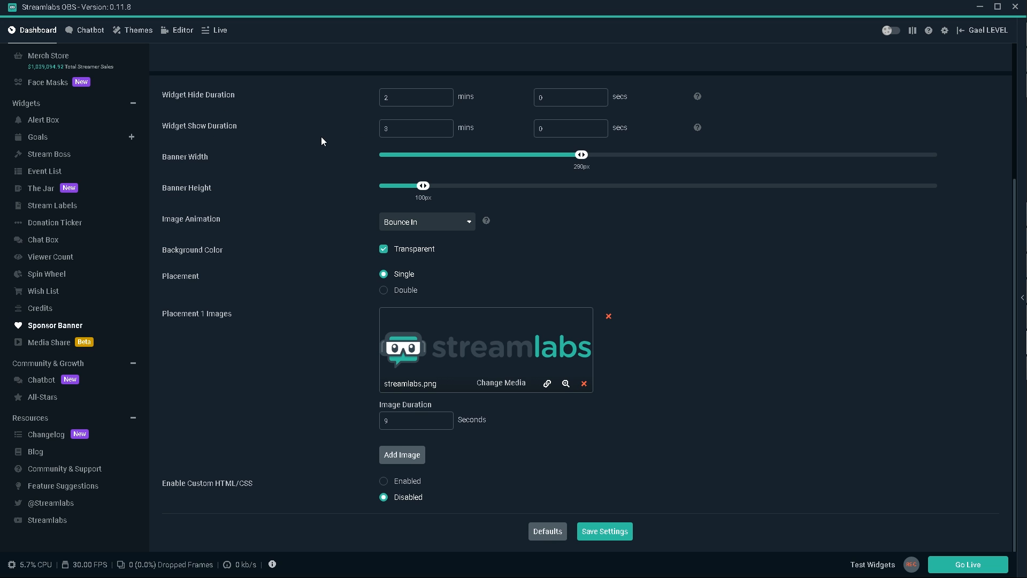
pyautogui.moveTo(370, 100)
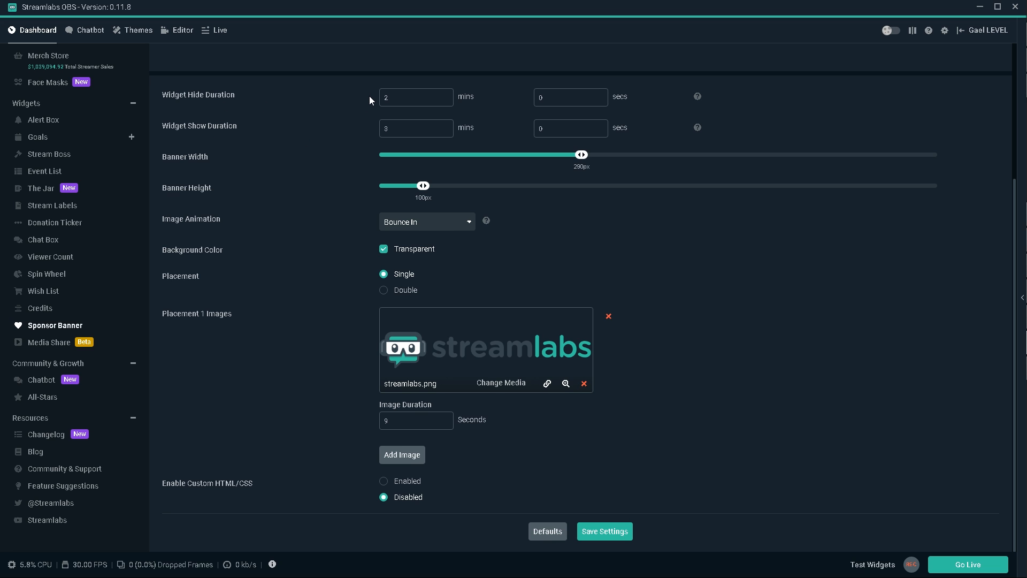
pyautogui.moveTo(463, 226)
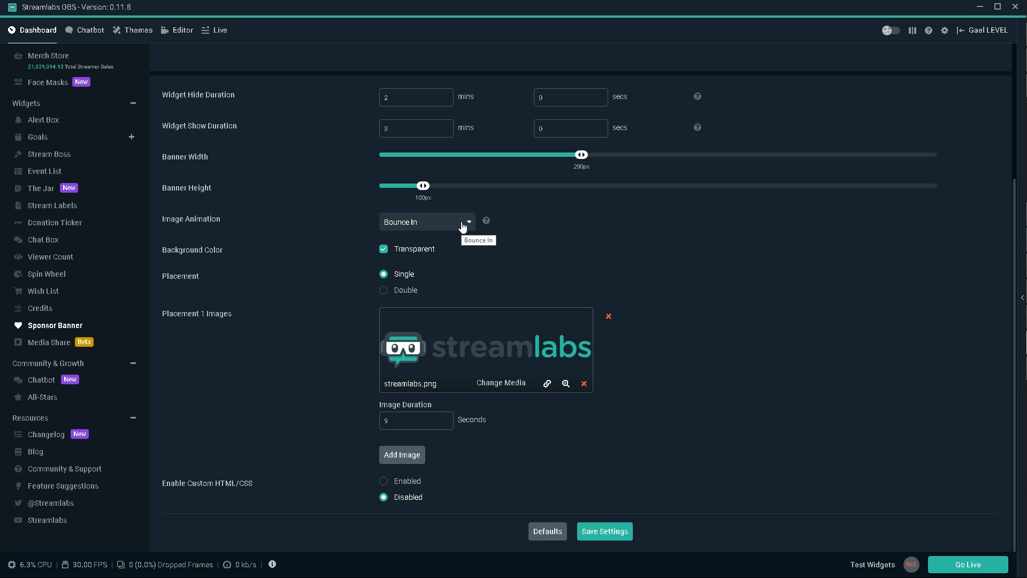
pyautogui.moveTo(293, 212)
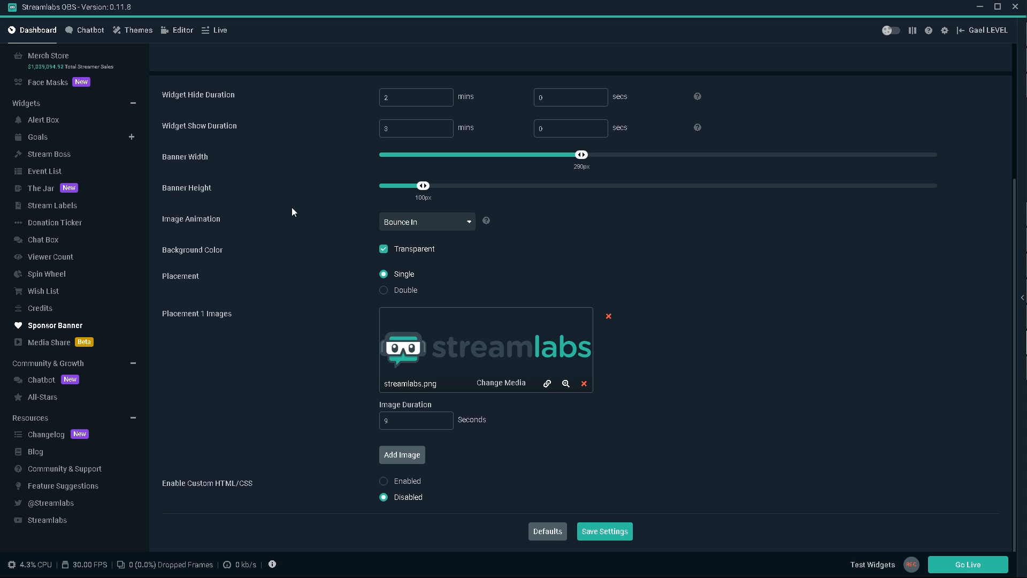
pyautogui.moveTo(365, 286)
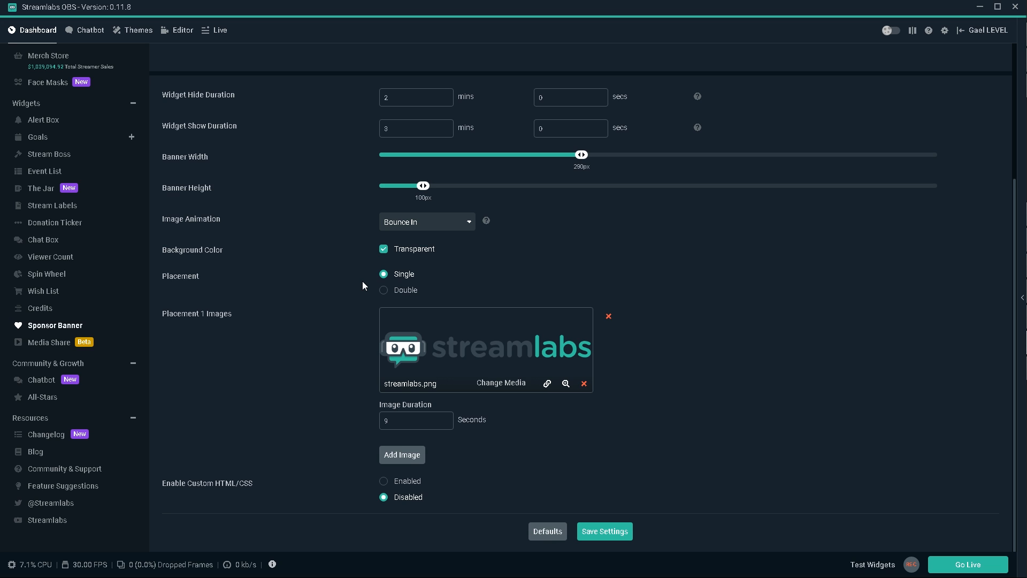
pyautogui.moveTo(278, 270)
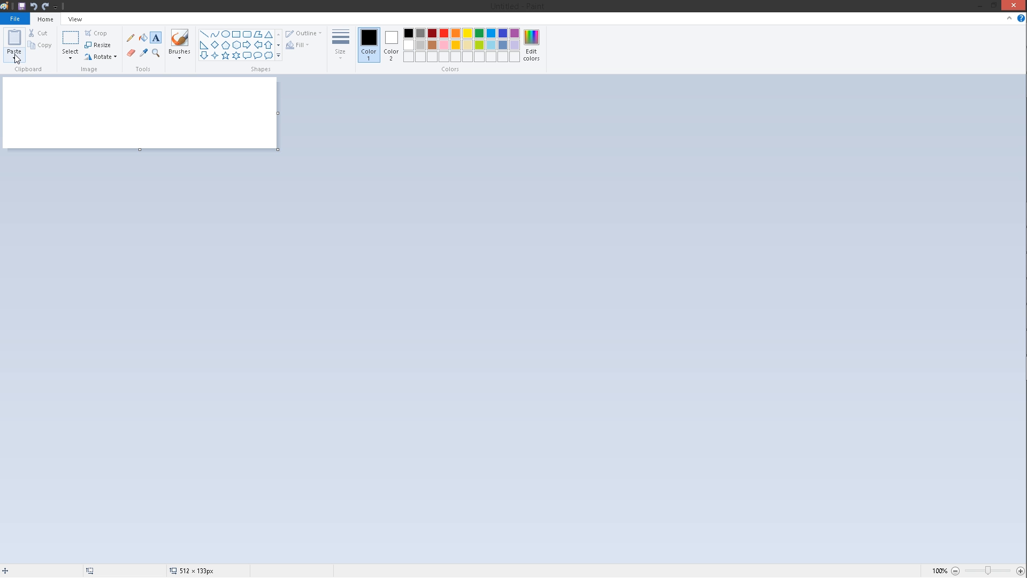
# Paste twitter.png as a small corner icon and trim the canvas to 512 × 111 px
pyautogui.click(14, 55)
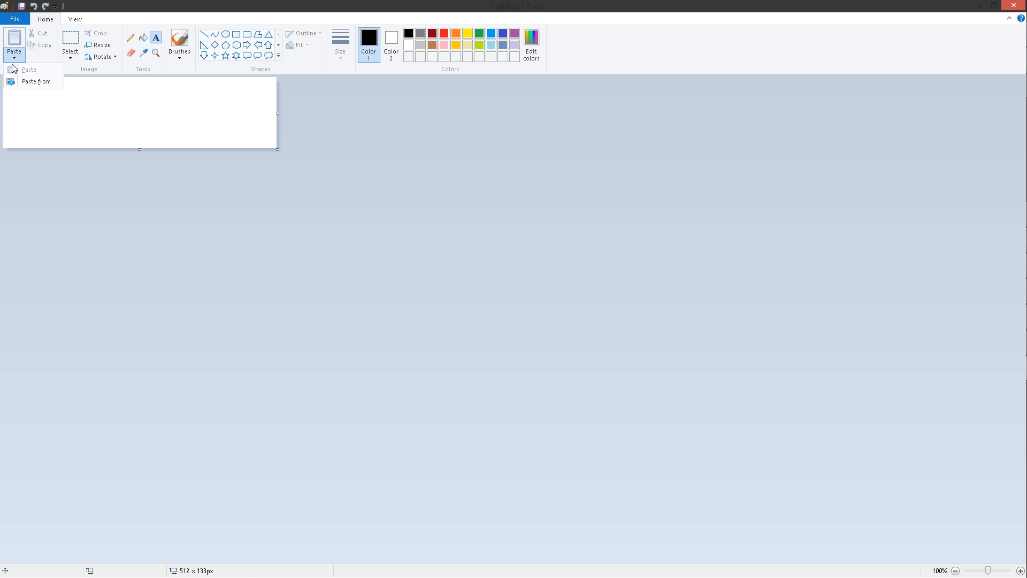
pyautogui.click(36, 82)
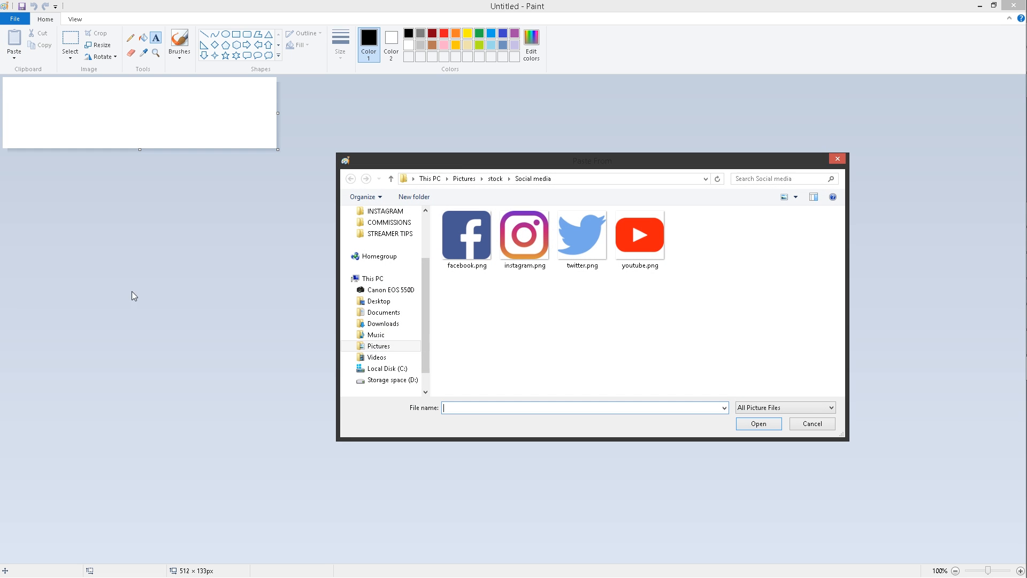
pyautogui.click(581, 234)
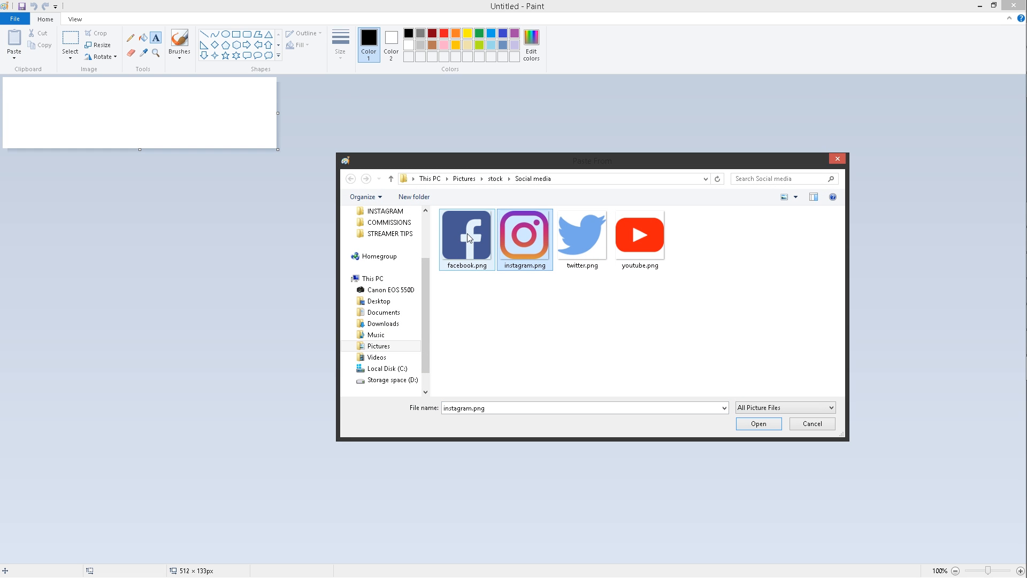
pyautogui.click(467, 236)
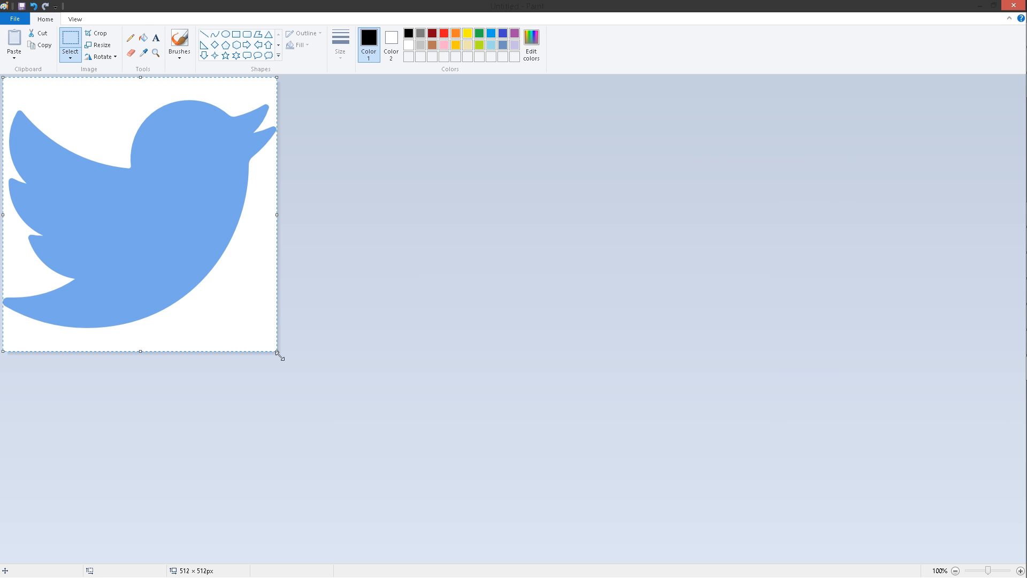
pyautogui.moveTo(278, 354)
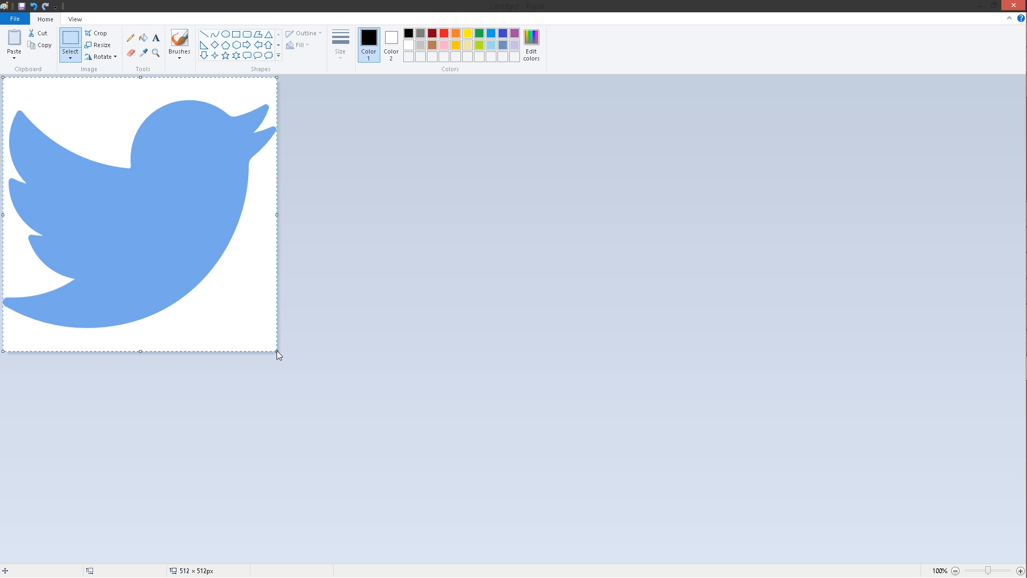
pyautogui.moveTo(3, 83); pyautogui.dragTo(74, 138)
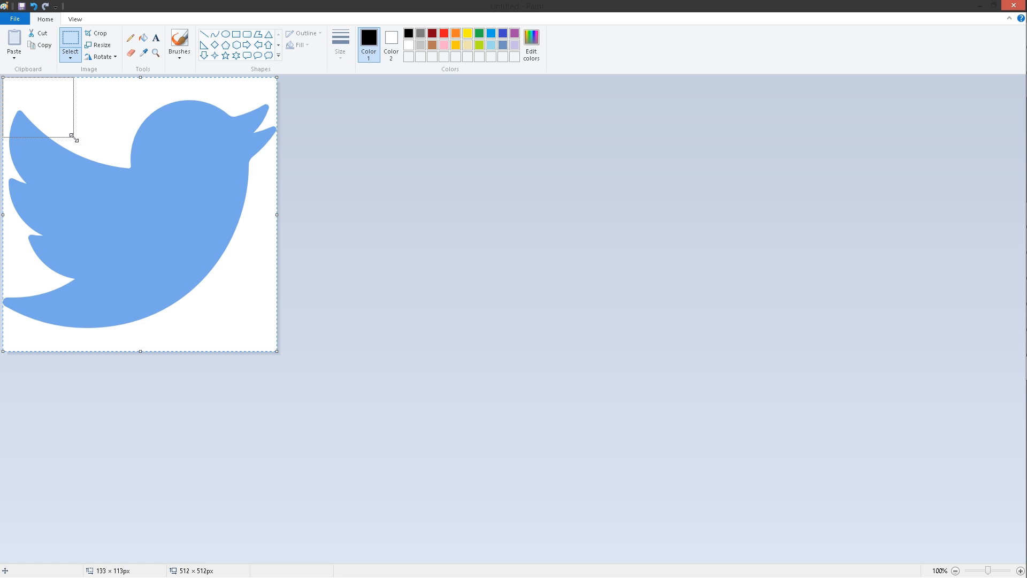
pyautogui.moveTo(72, 138); pyautogui.dragTo(64, 134)
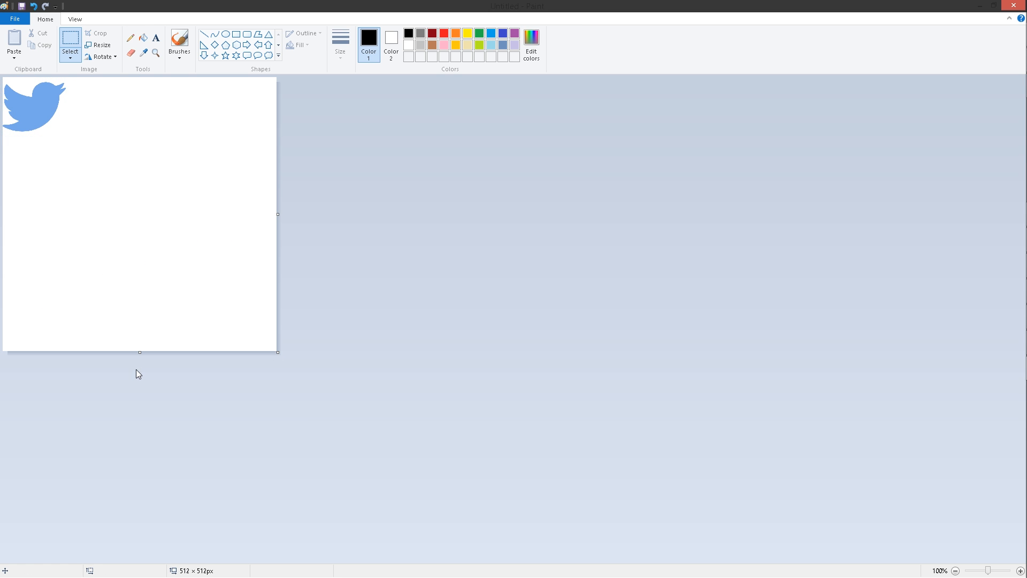
pyautogui.moveTo(140, 351); pyautogui.dragTo(132, 132)
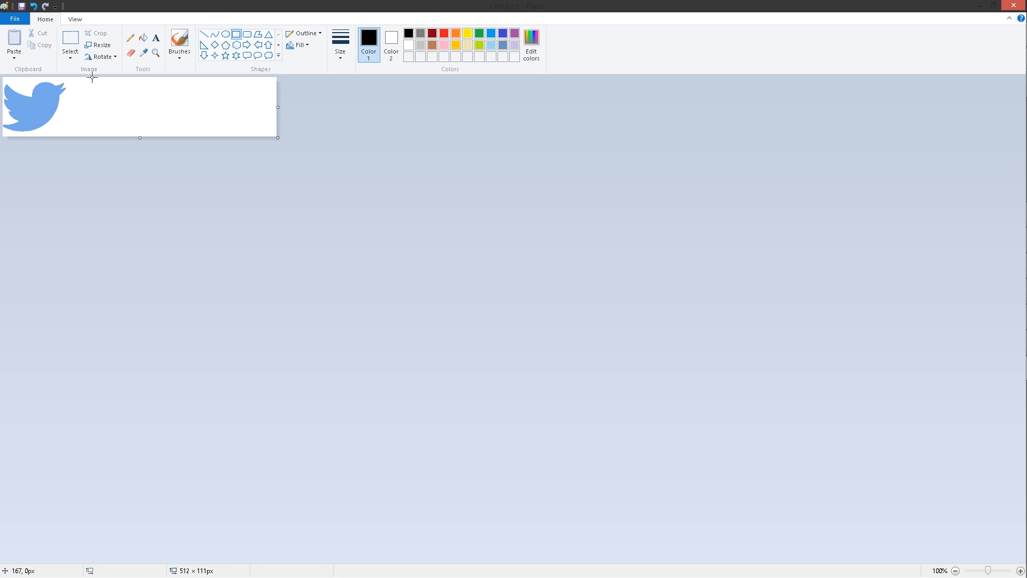
# Draw a blue rectangle filling the space beside the Twitter bird
pyautogui.moveTo(78, 82); pyautogui.dragTo(274, 125)
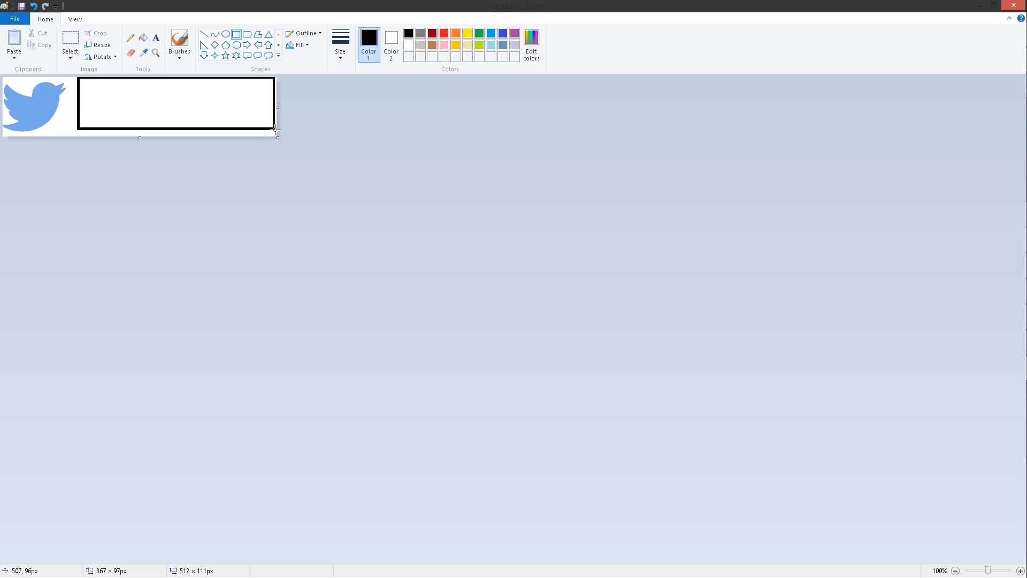
pyautogui.moveTo(276, 134); pyautogui.dragTo(278, 138)
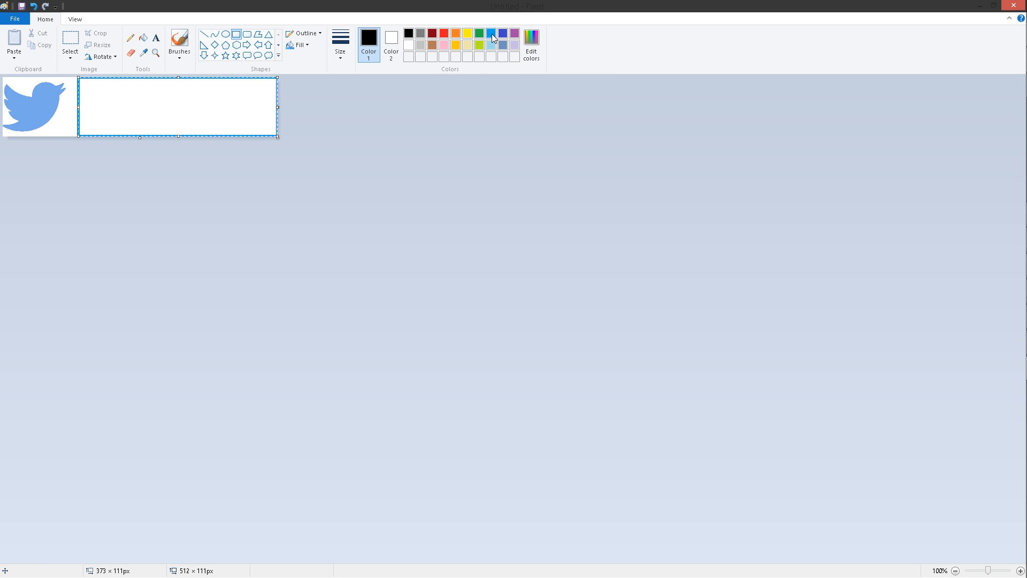
pyautogui.click(491, 33)
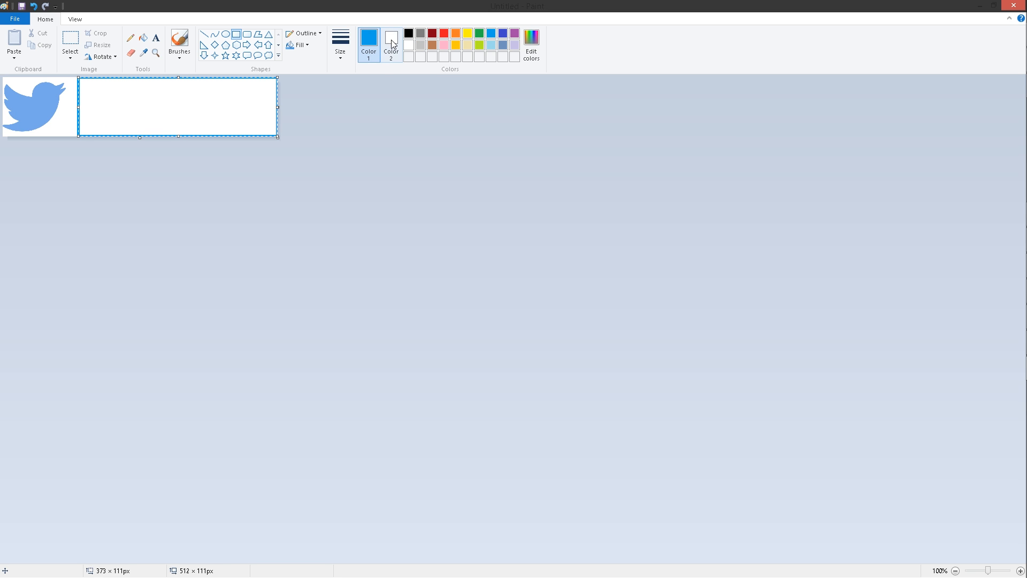
pyautogui.click(490, 40)
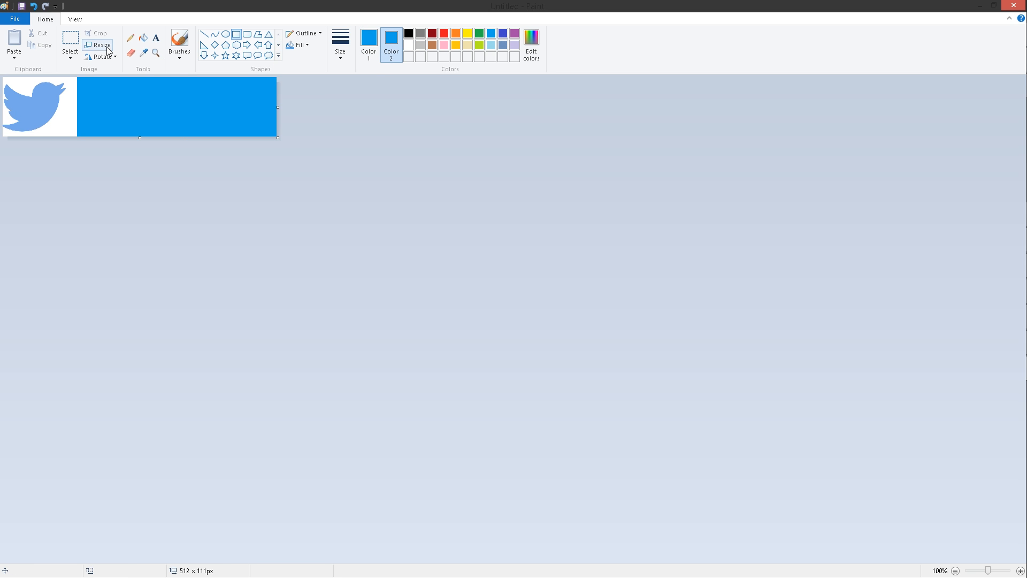
pyautogui.click(156, 37)
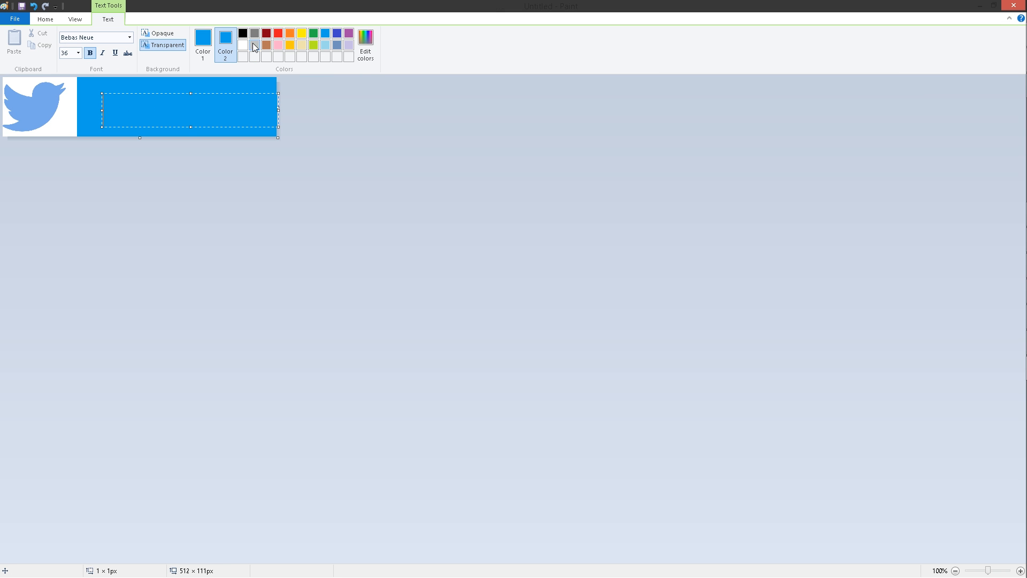
pyautogui.click(243, 45)
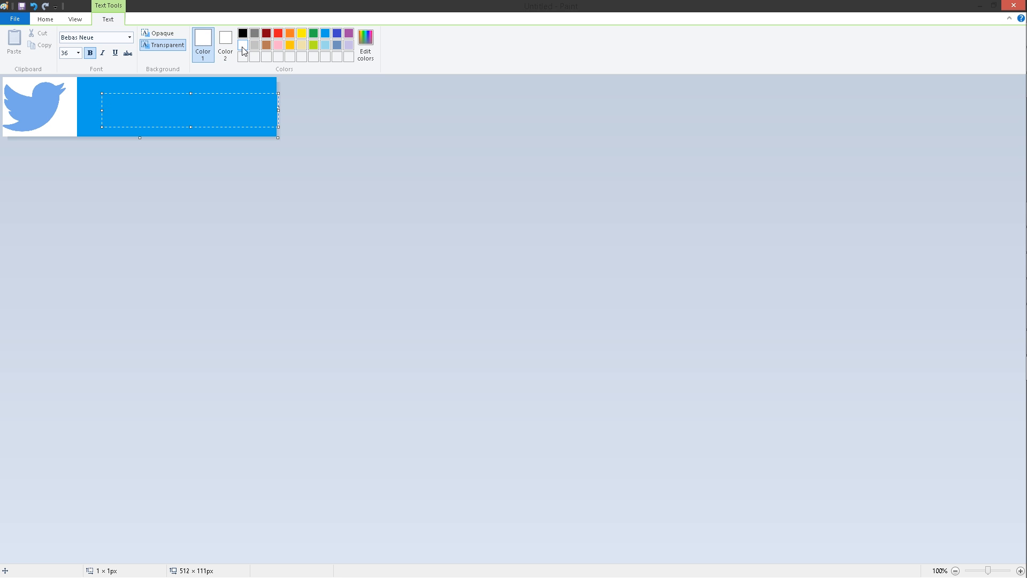
pyautogui.write('@LEVEL-PHOTO')
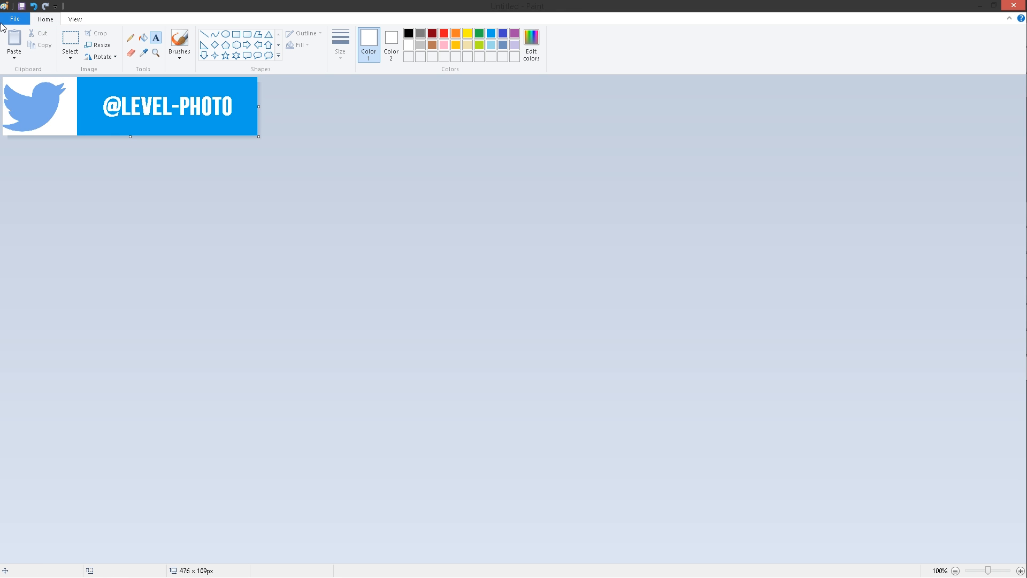
pyautogui.click(14, 18)
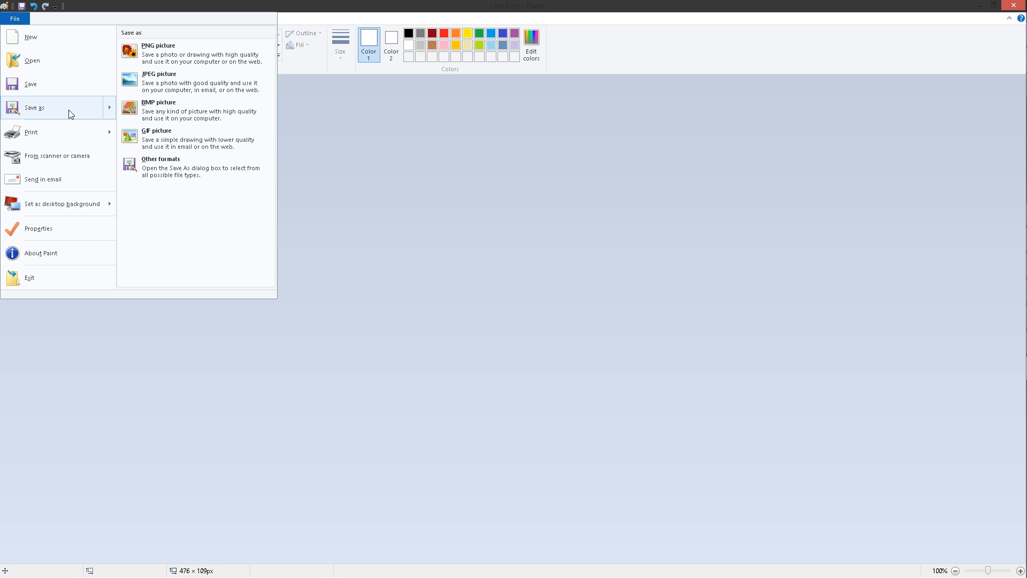
pyautogui.click(159, 45)
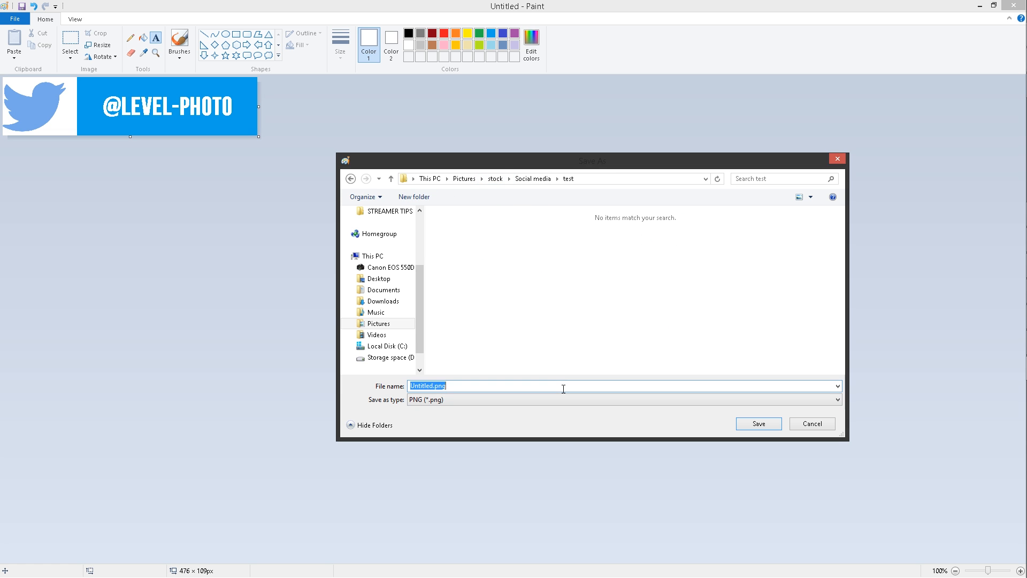
pyautogui.click(758, 423)
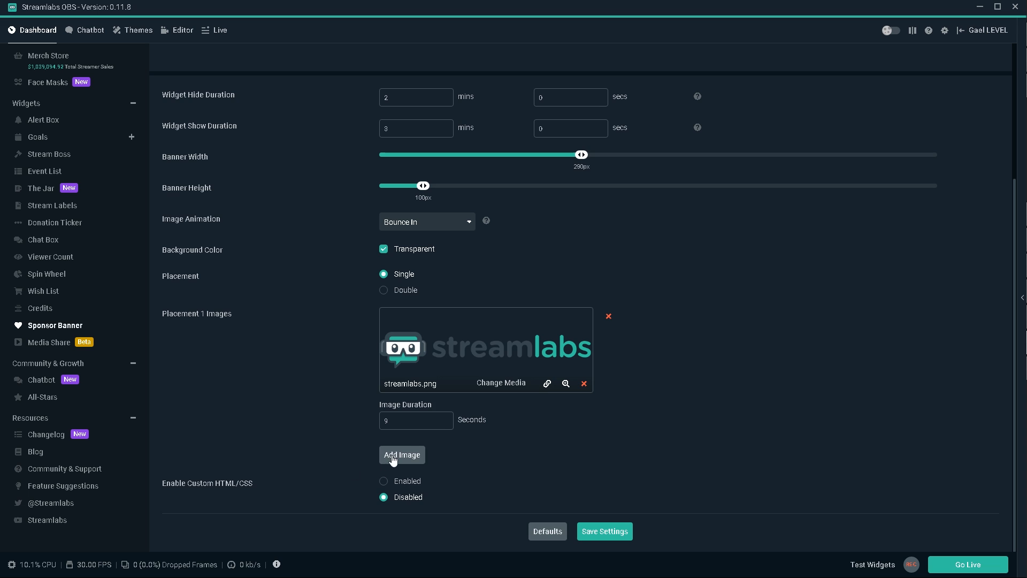
# Upload twitter.png from Pictures and add it as a second Sponsor Banner image
pyautogui.click(401, 454)
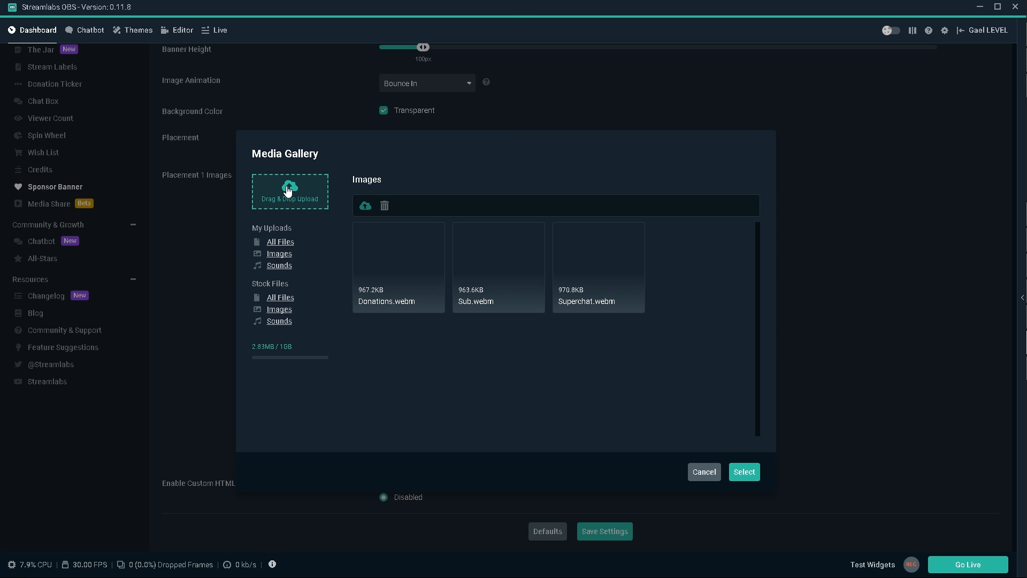
pyautogui.click(290, 191)
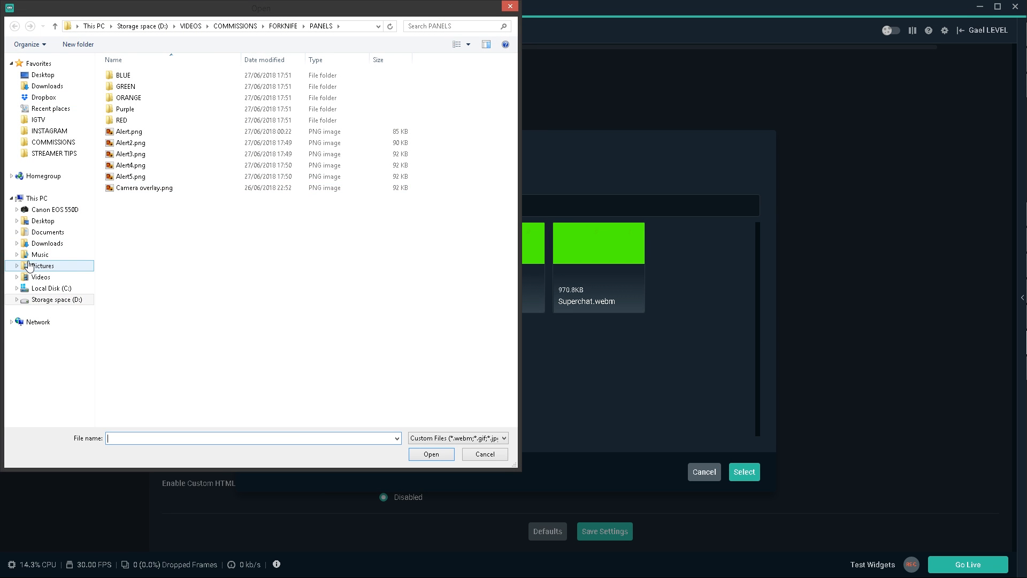
pyautogui.click(42, 265)
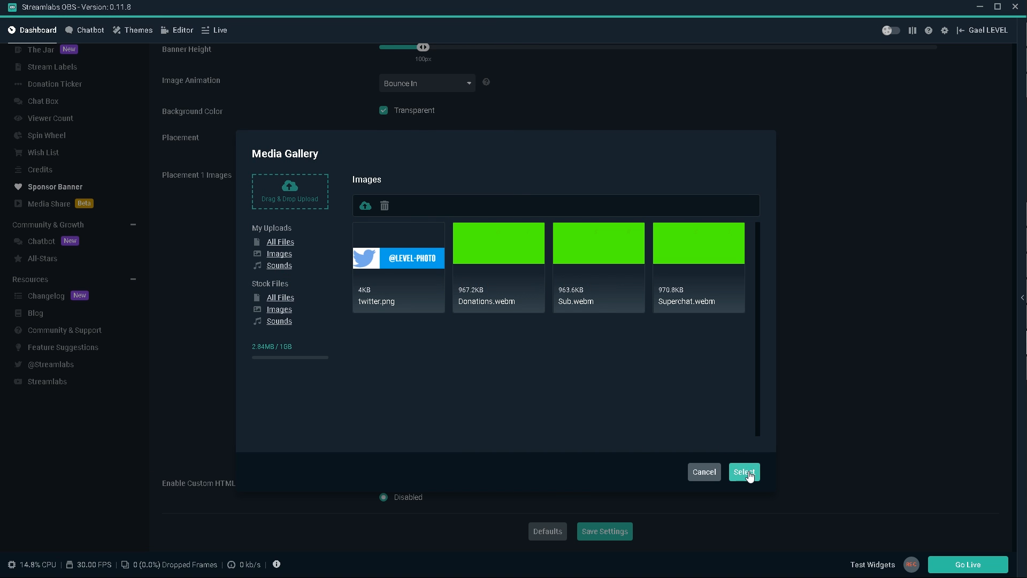
pyautogui.click(744, 472)
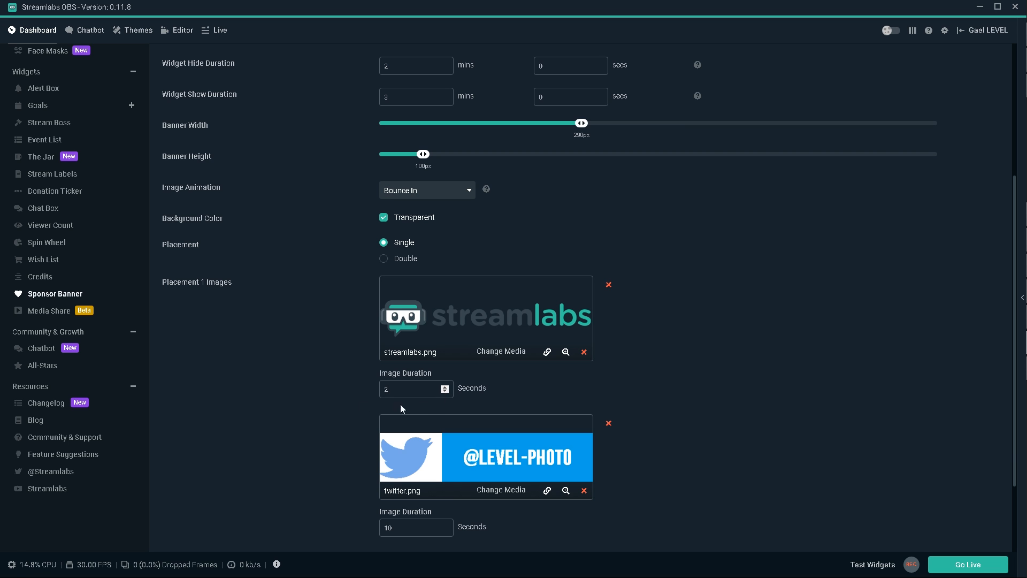
# Set twitter.png's duration to 2 seconds, save settings, and choose Fade In Right animation
pyautogui.scroll(-3)
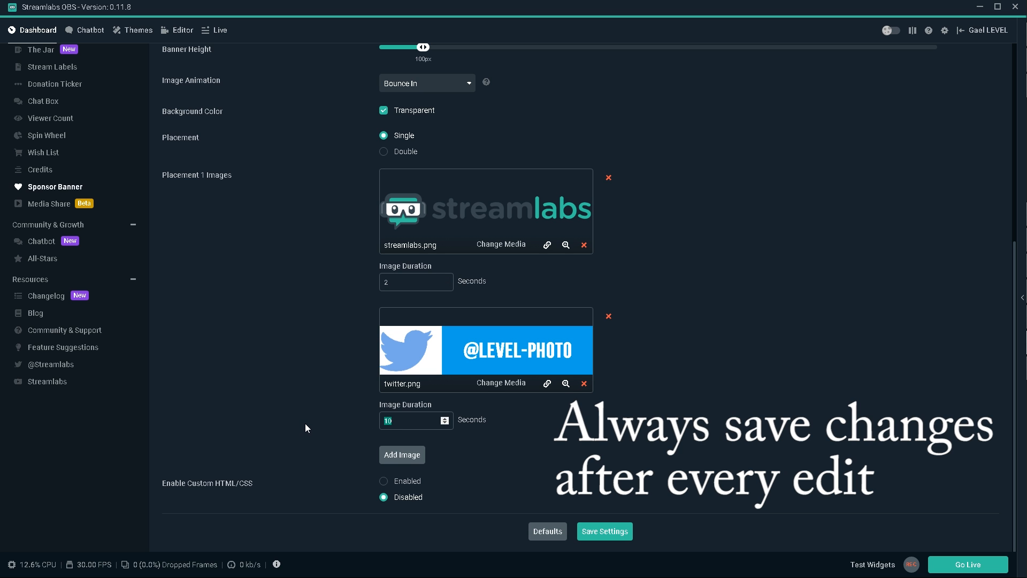
pyautogui.write('2')
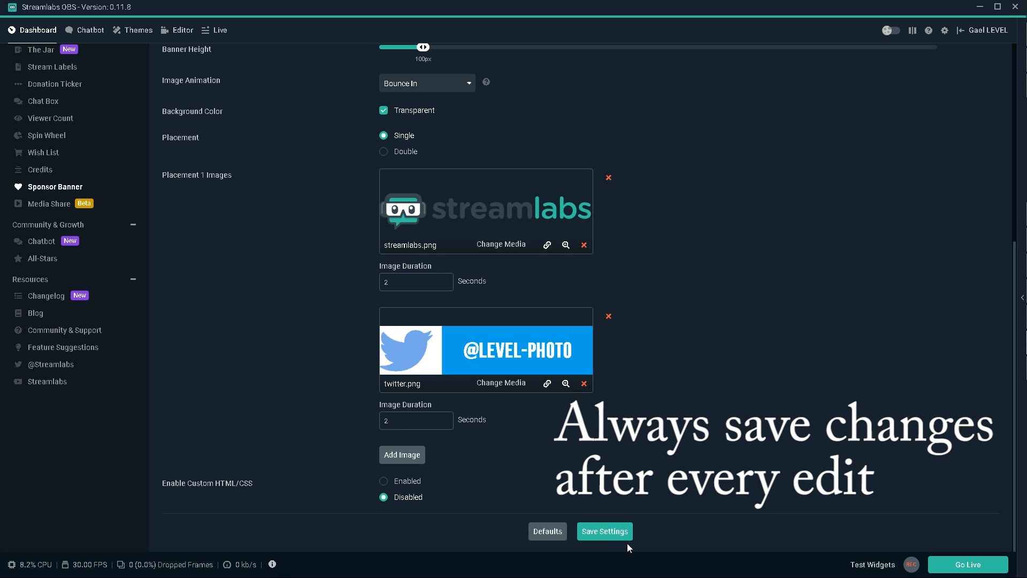
pyautogui.click(604, 531)
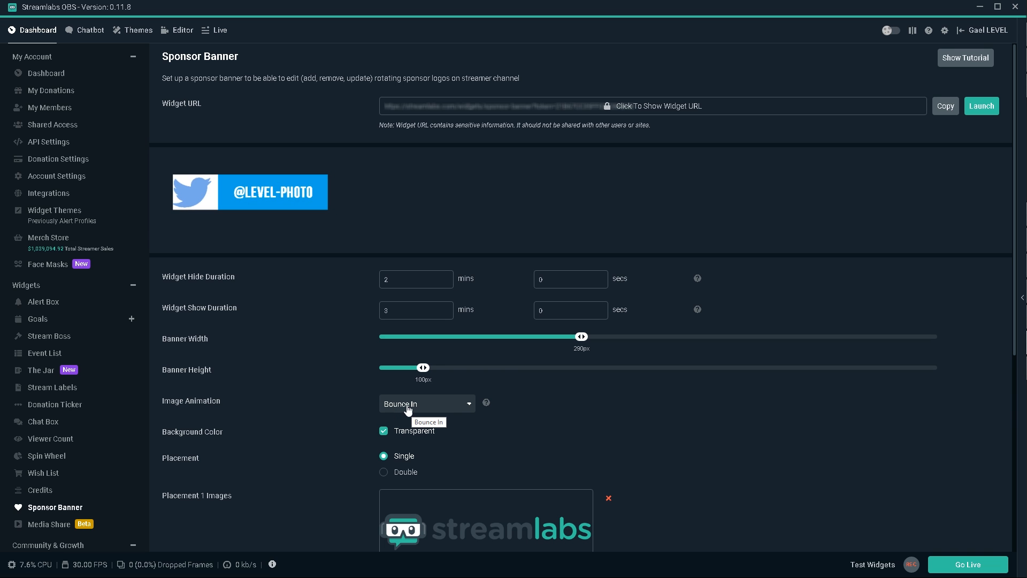
pyautogui.click(426, 403)
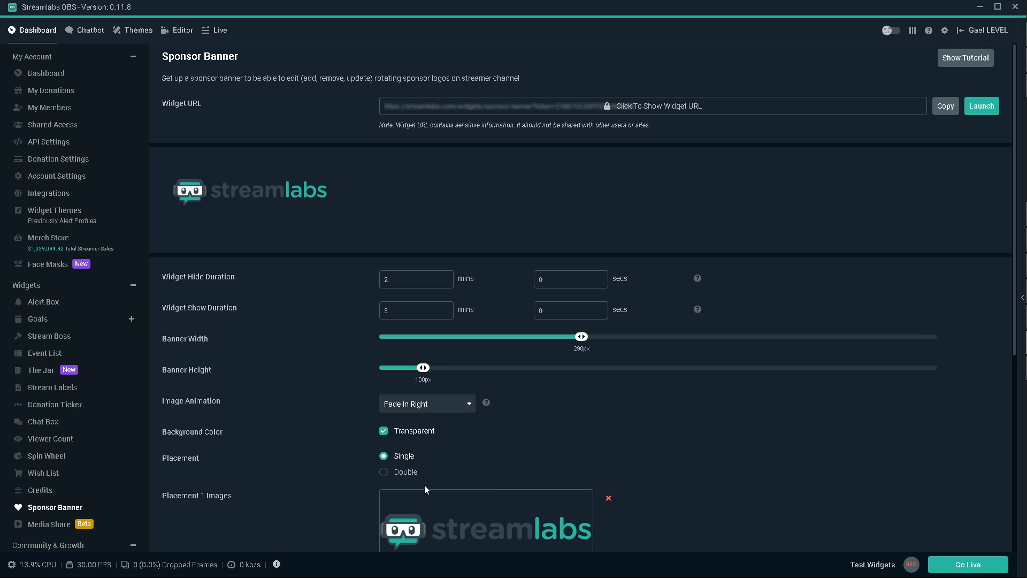
pyautogui.moveTo(293, 336)
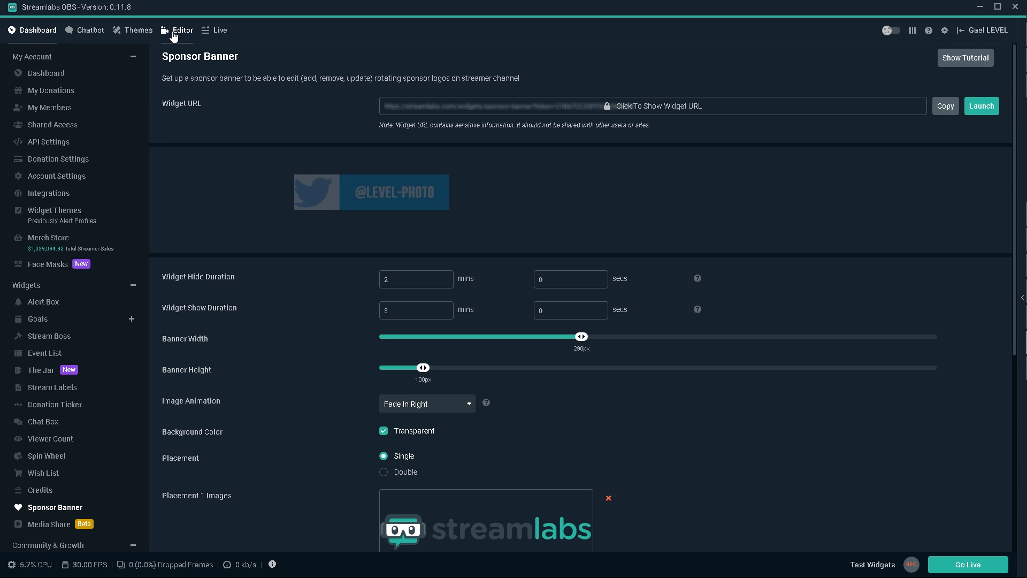
# Add a new Sponsor Banner widget source to the TEST scene at the bottom-left
pyautogui.click(182, 29)
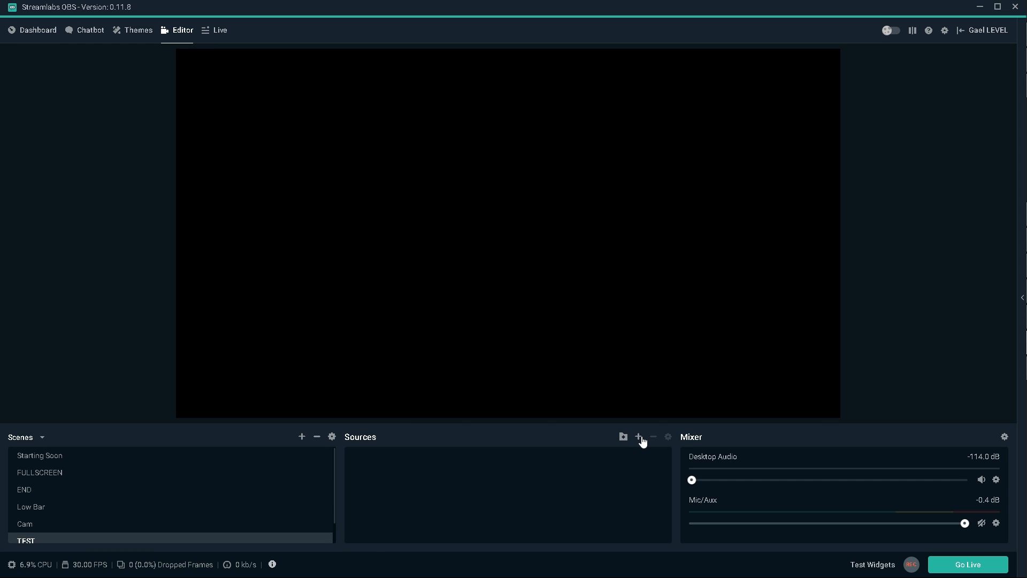
pyautogui.click(637, 436)
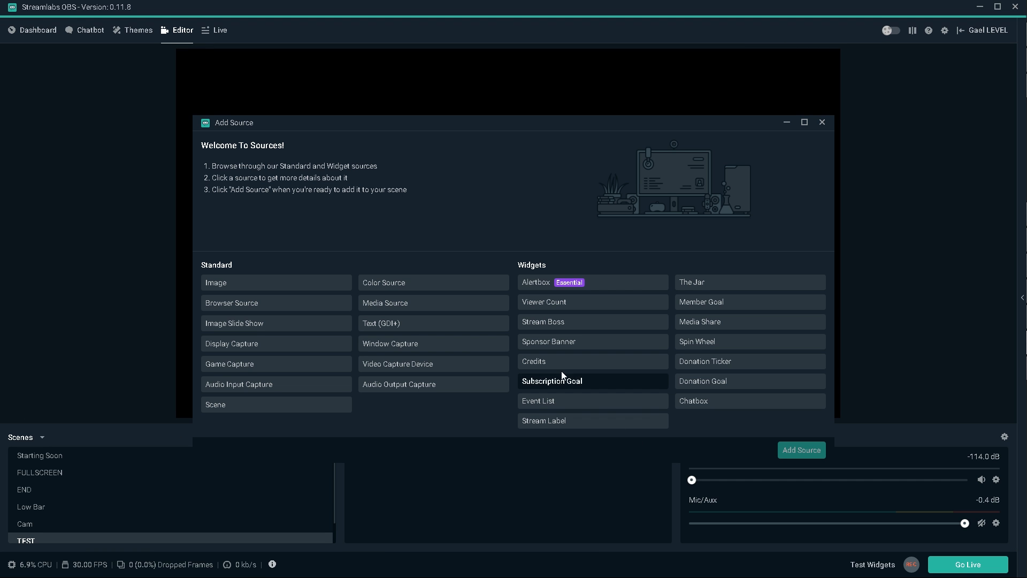
pyautogui.click(549, 341)
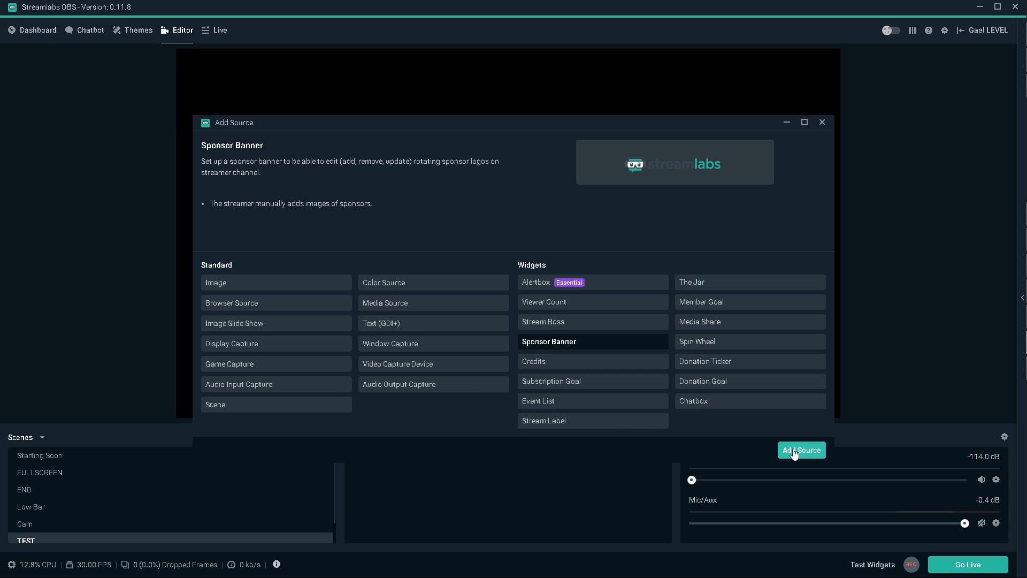
pyautogui.click(801, 450)
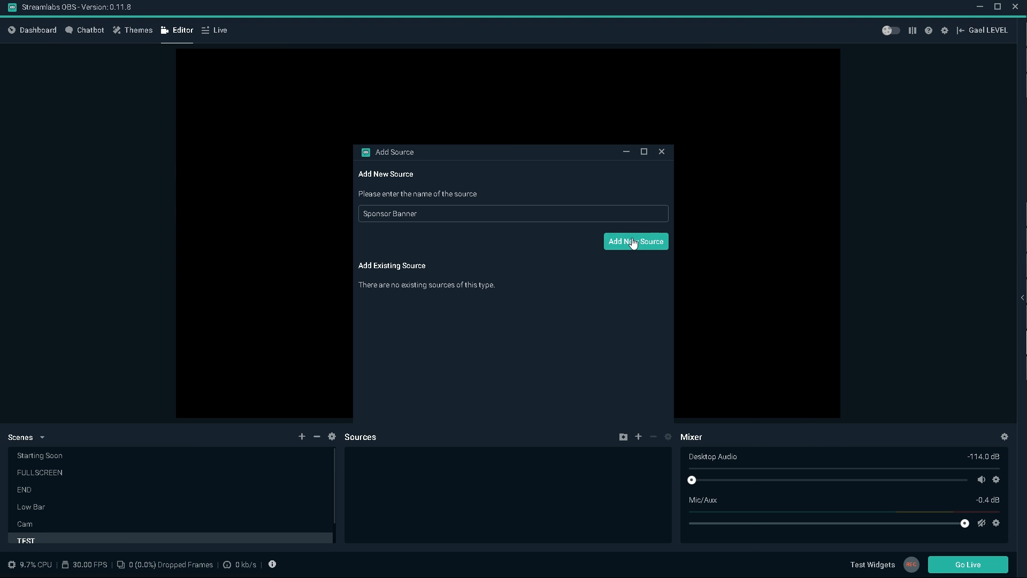
pyautogui.click(634, 242)
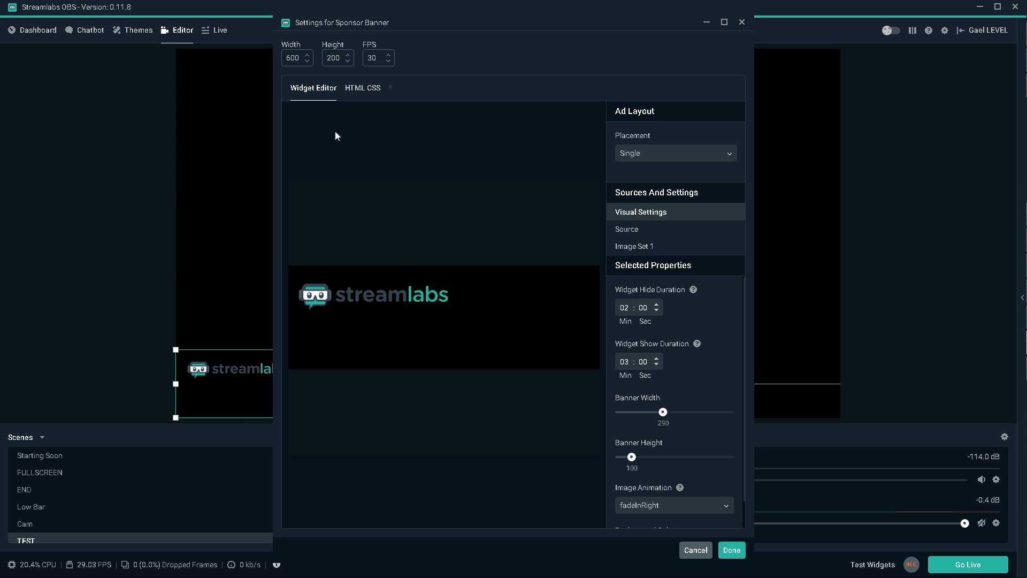
pyautogui.click(731, 550)
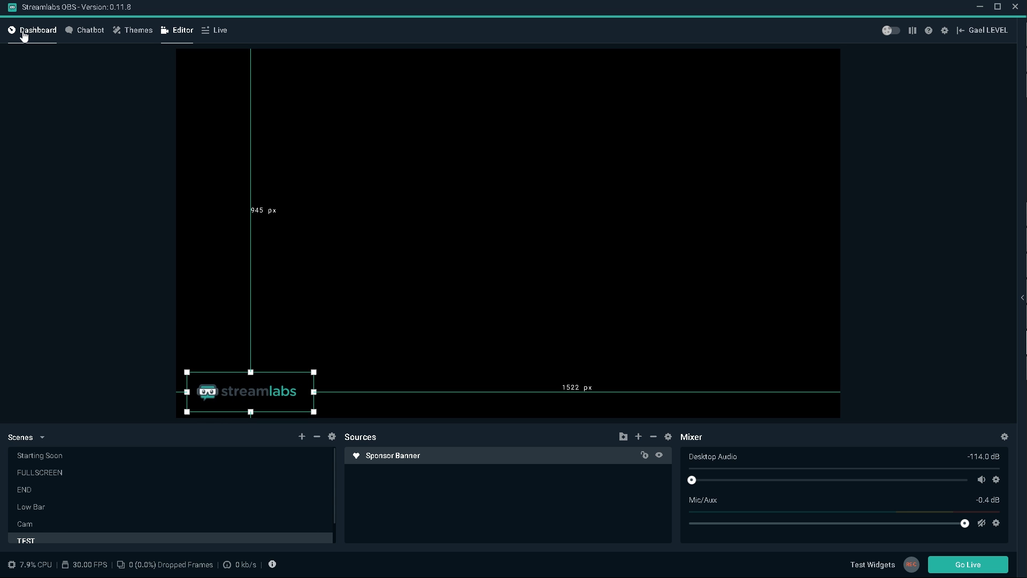
pyautogui.click(38, 30)
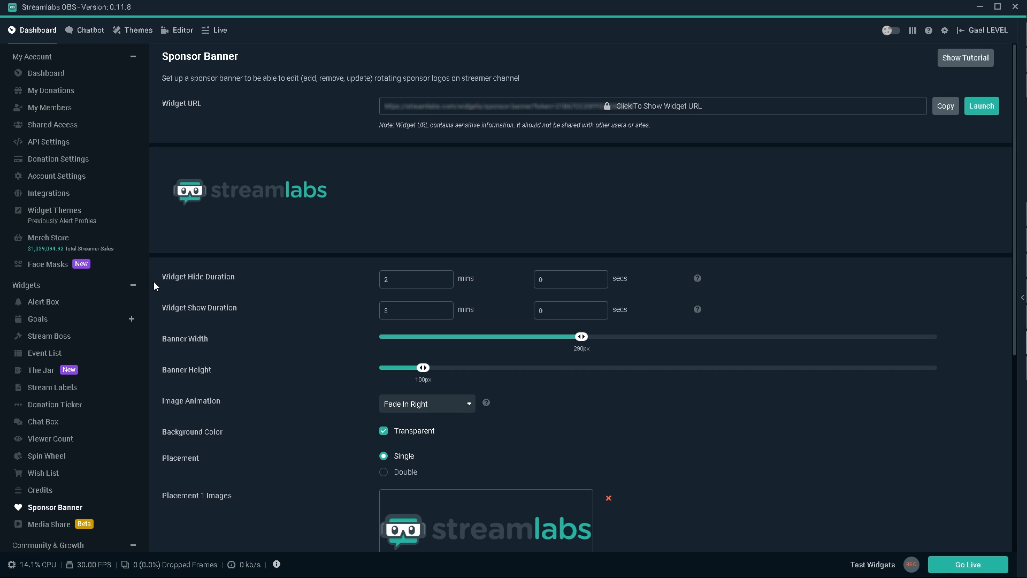
pyautogui.scroll(-3)
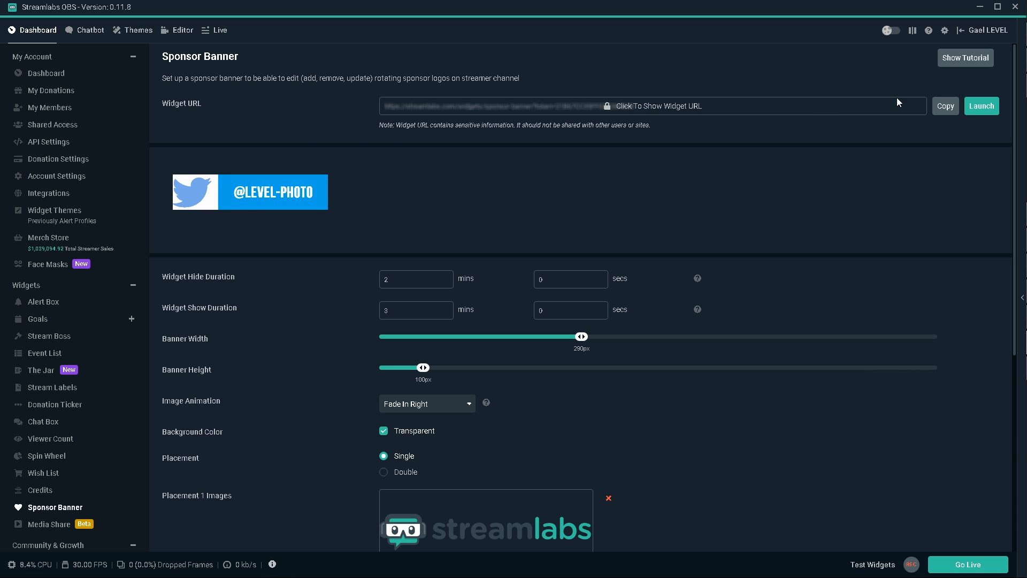
pyautogui.click(945, 105)
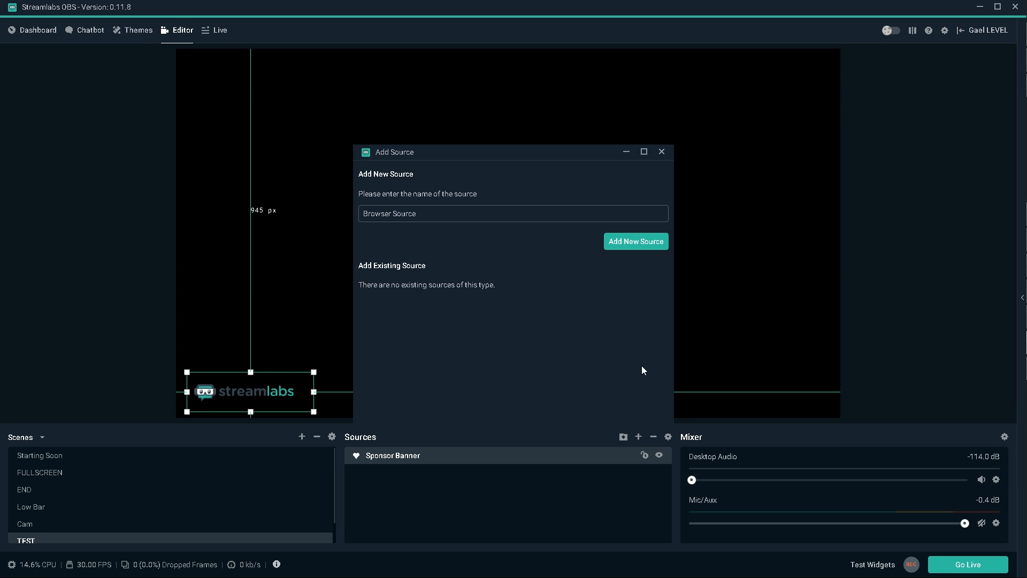
pyautogui.click(634, 241)
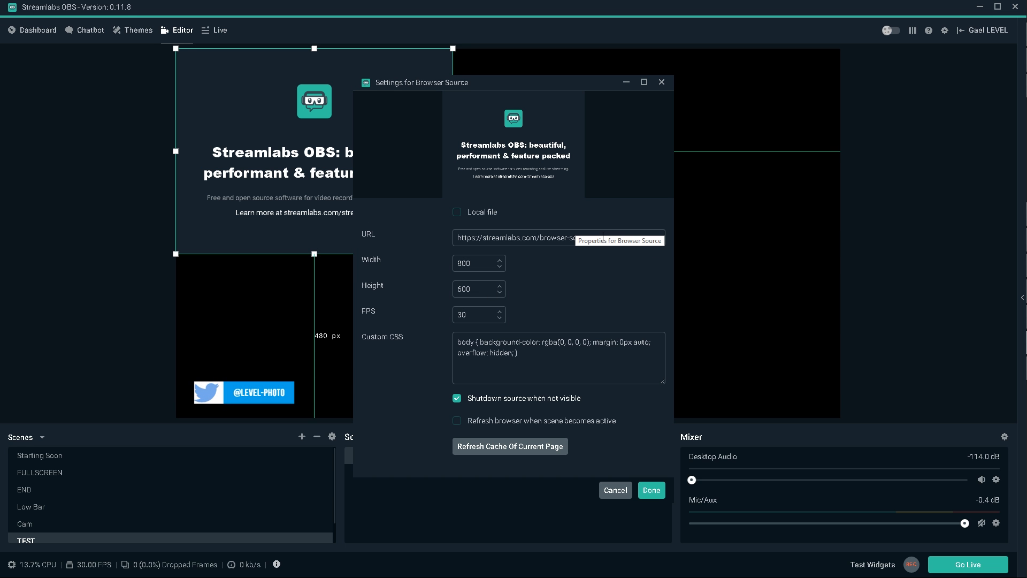
pyautogui.tripleClick(515, 237)
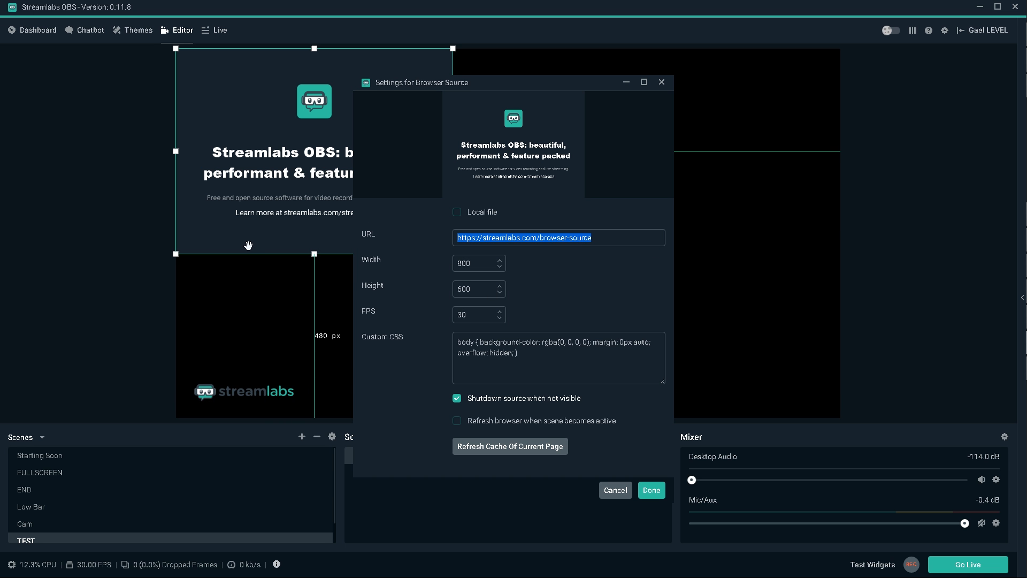
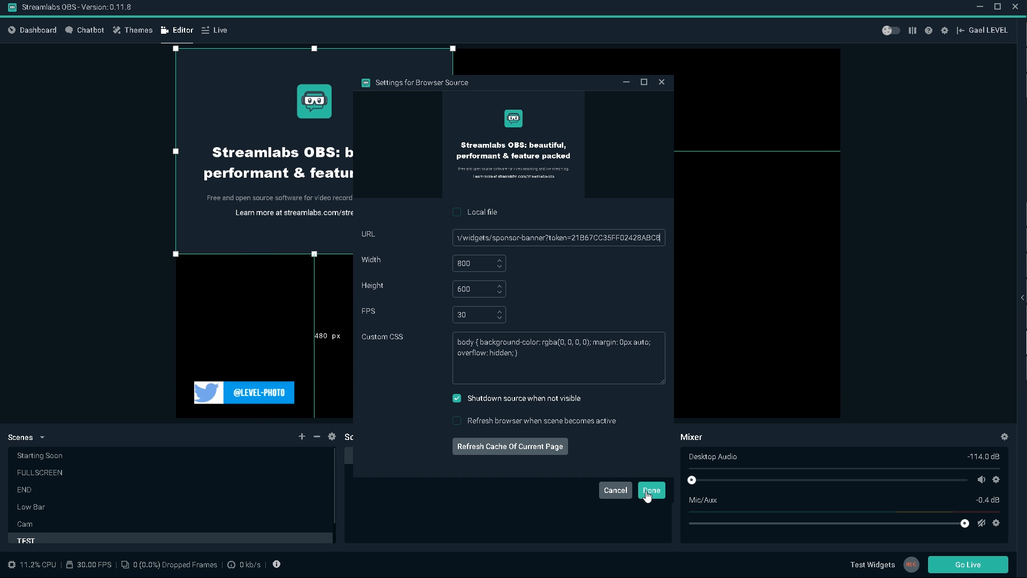
pyautogui.click(651, 490)
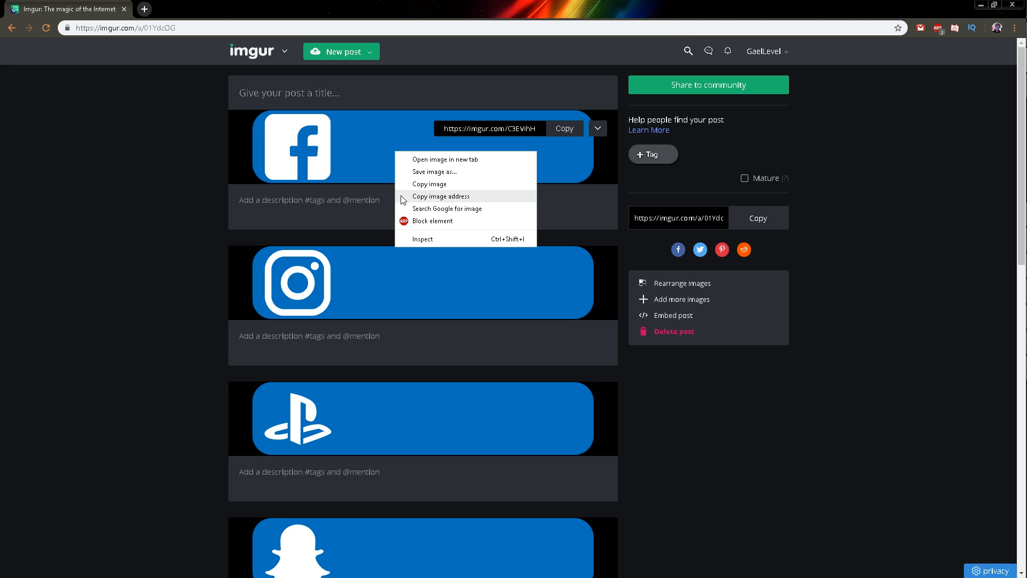
# Scroll down and back up through the Imgur album of blue pop-up templates
pyautogui.scroll(-3)
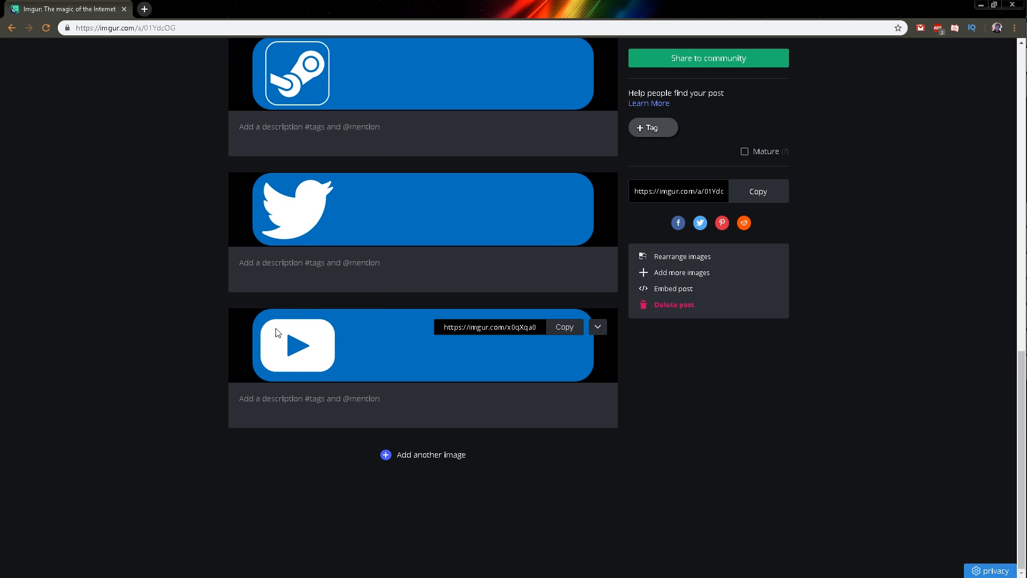
pyautogui.moveTo(601, 371)
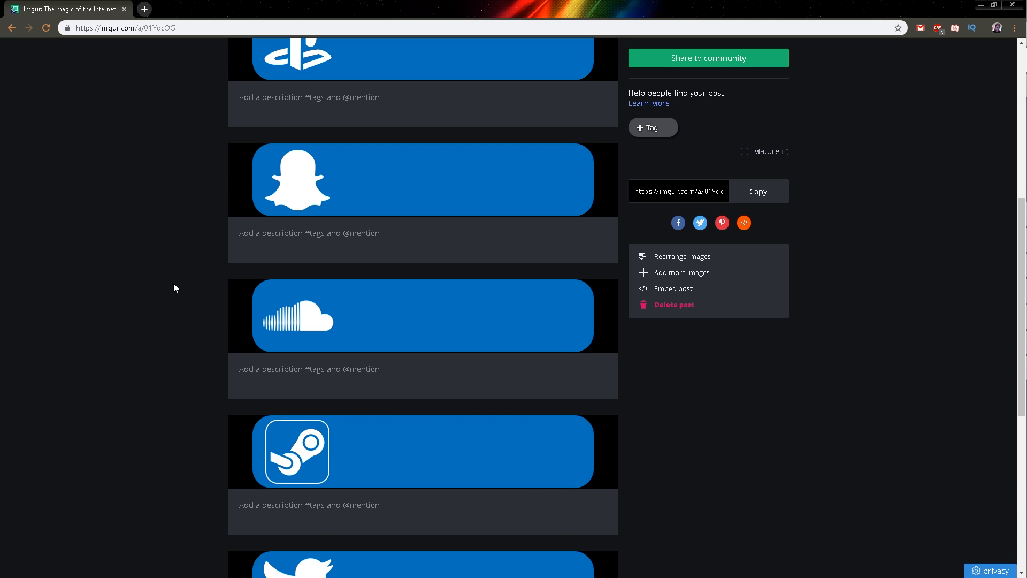
pyautogui.scroll(3)
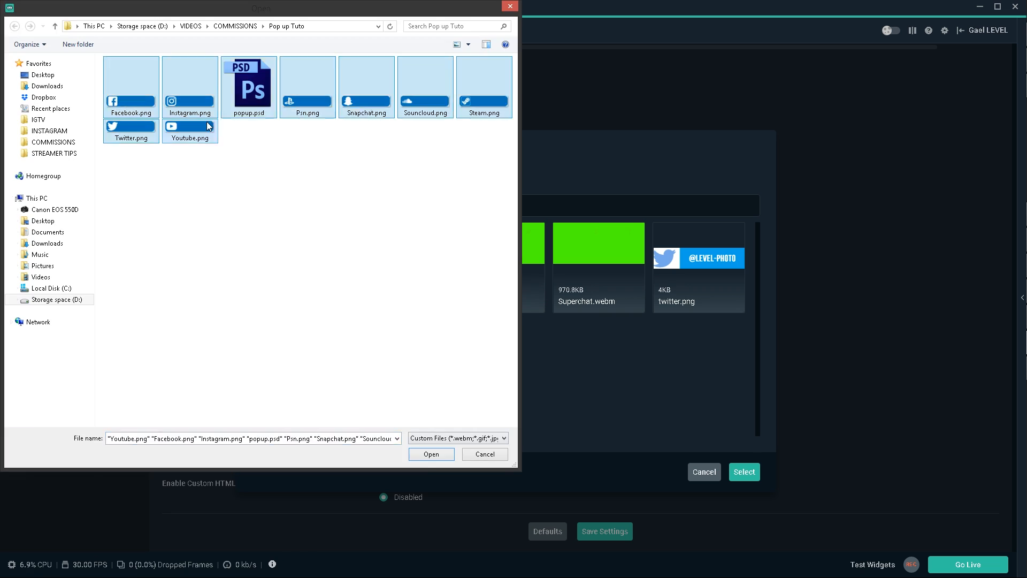
# Confirm the social-media template PNGs and save the Sponsor Banner widget settings
pyautogui.click(431, 454)
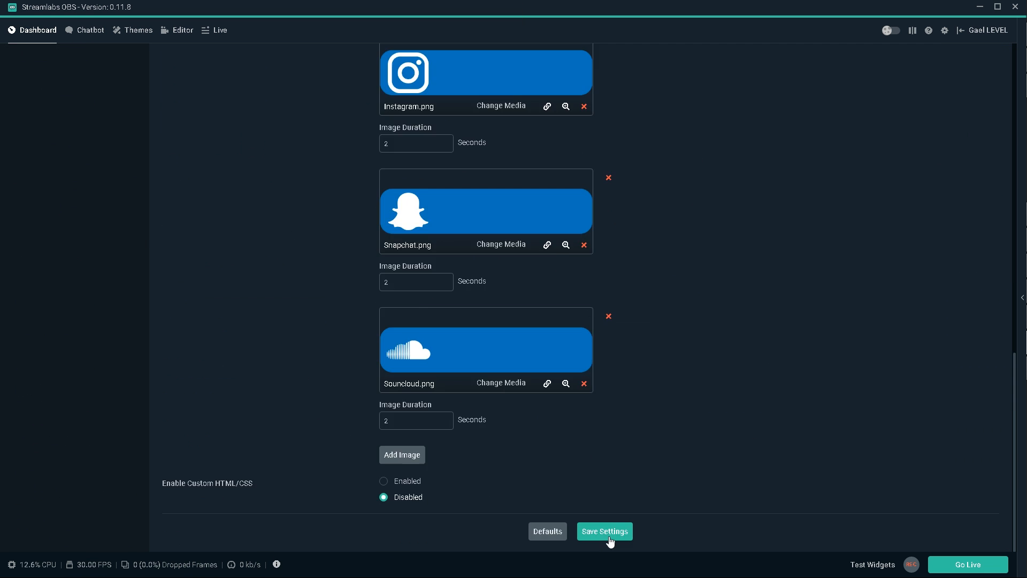
pyautogui.click(603, 532)
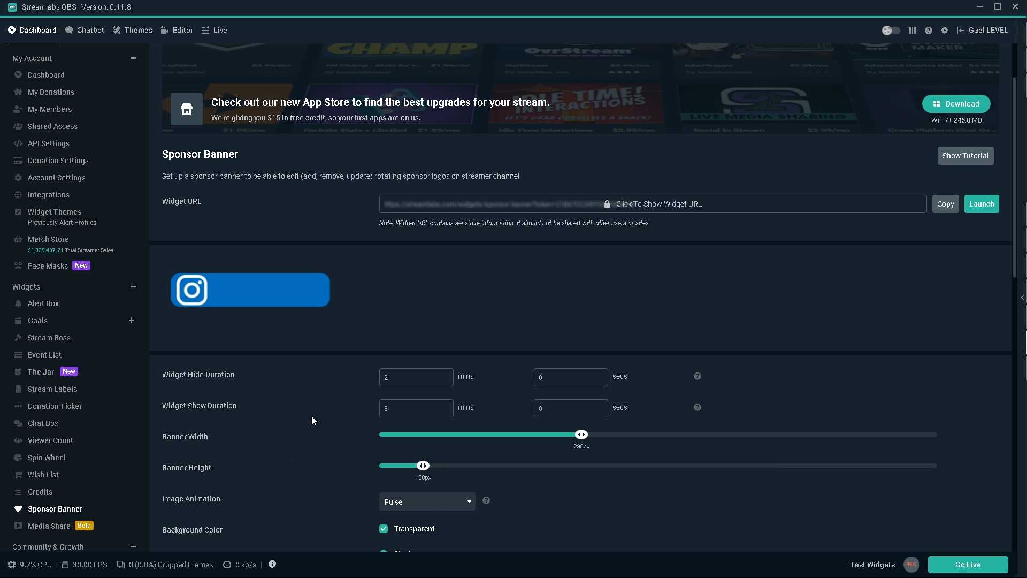
pyautogui.scroll(-3)
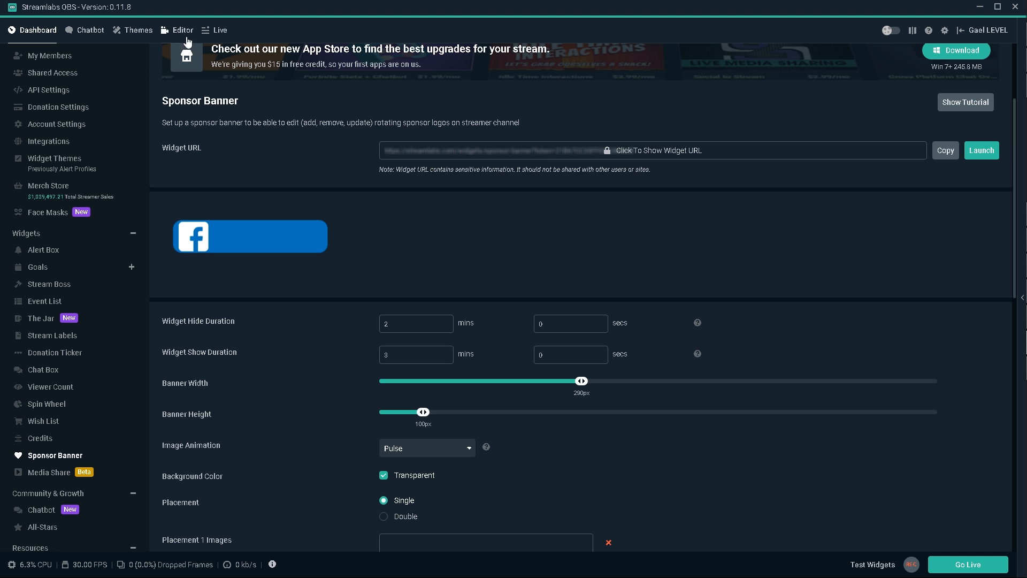
pyautogui.click(182, 29)
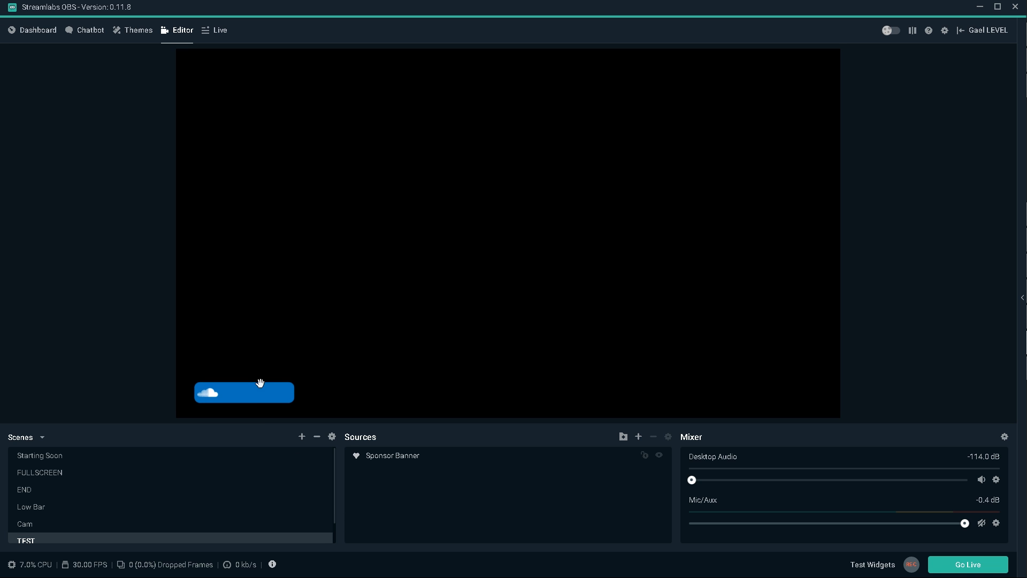
# Select the Sponsor Banner source in the TEST scene, check its widget durations, then return to the editor
pyautogui.click(242, 391)
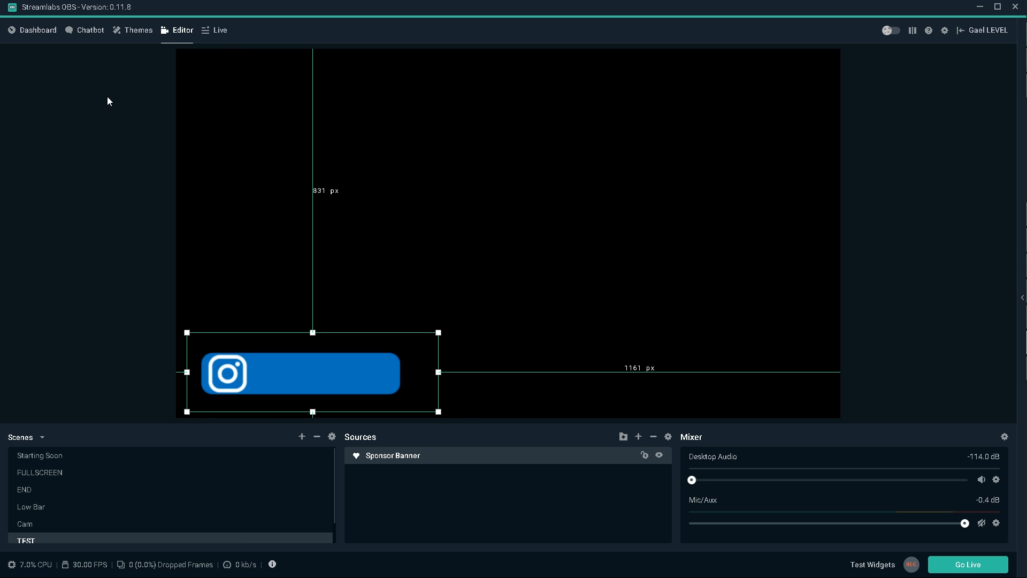
pyautogui.click(37, 30)
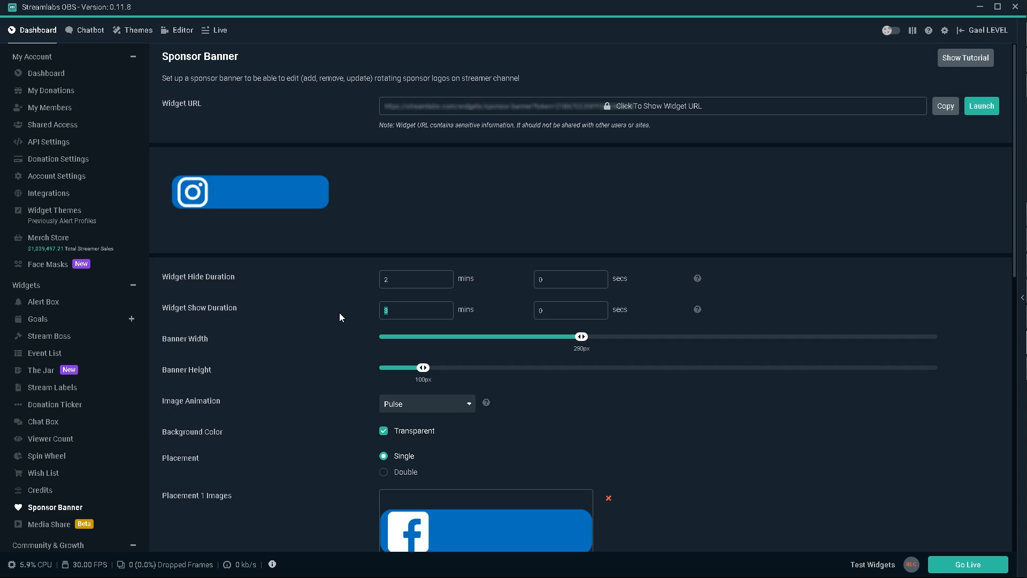
pyautogui.click(182, 30)
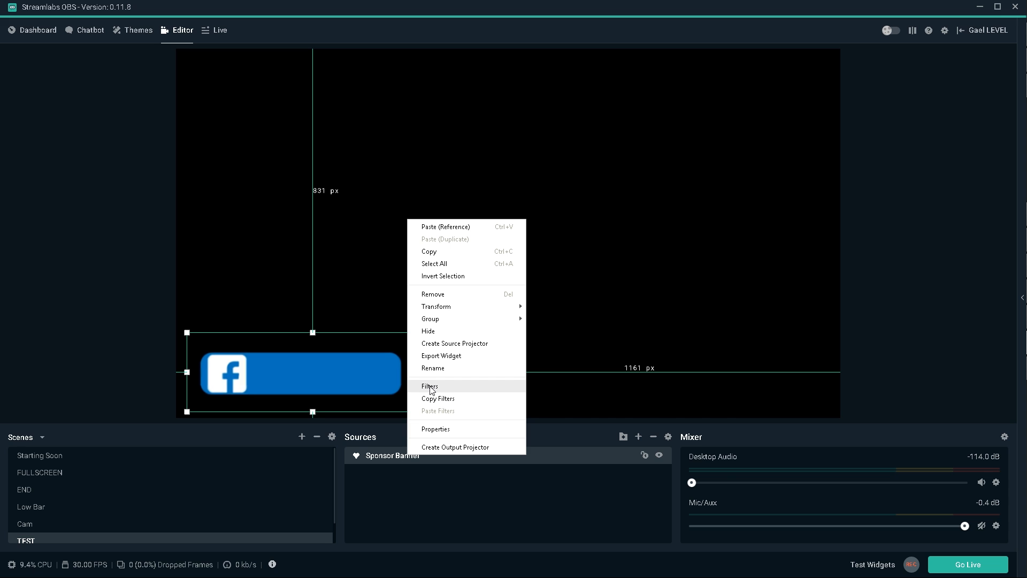
# Add a Color Correction filter to the Sponsor Banner source
pyautogui.click(430, 386)
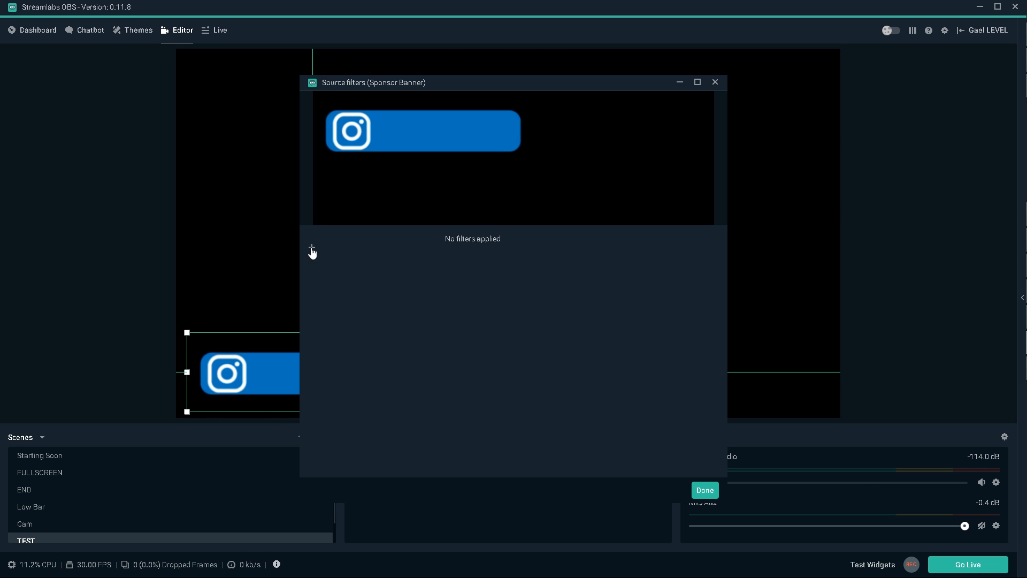
pyautogui.click(312, 250)
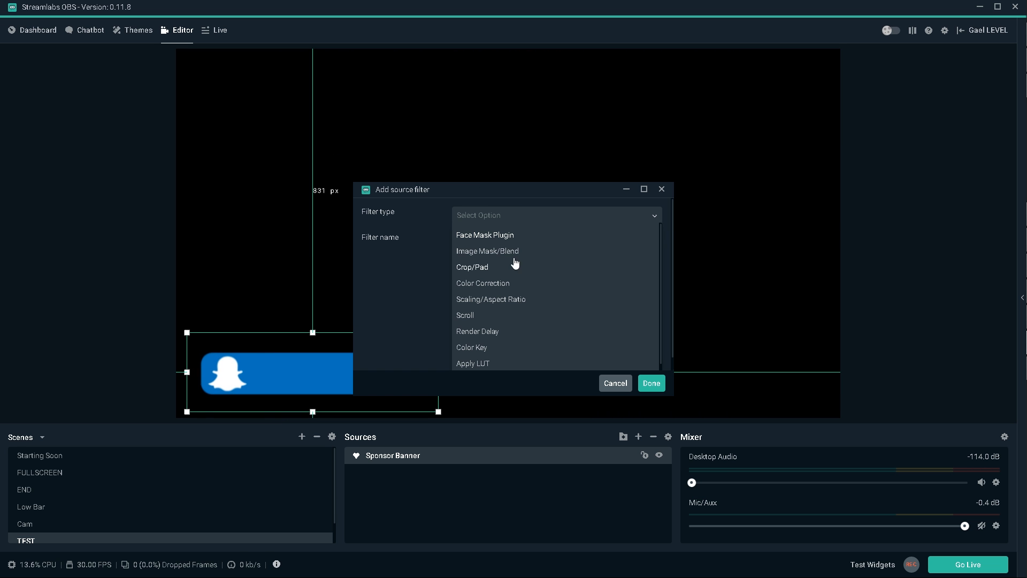
pyautogui.click(483, 283)
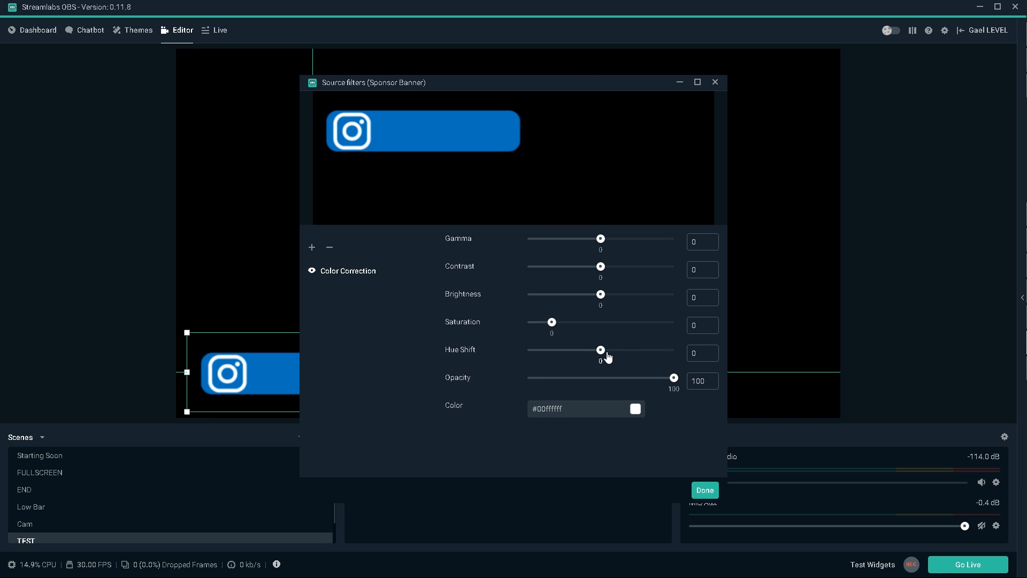
# Try hue shifts, then settle on saturation 1.07 and hue shift -0.78
pyautogui.moveTo(600, 350); pyautogui.dragTo(622, 350)
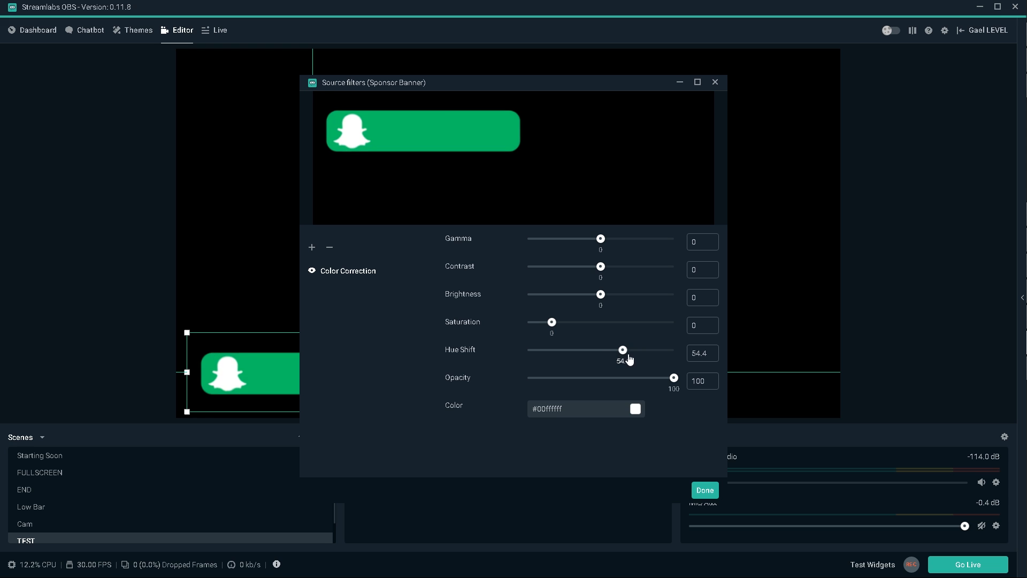
pyautogui.moveTo(622, 350); pyautogui.dragTo(641, 350)
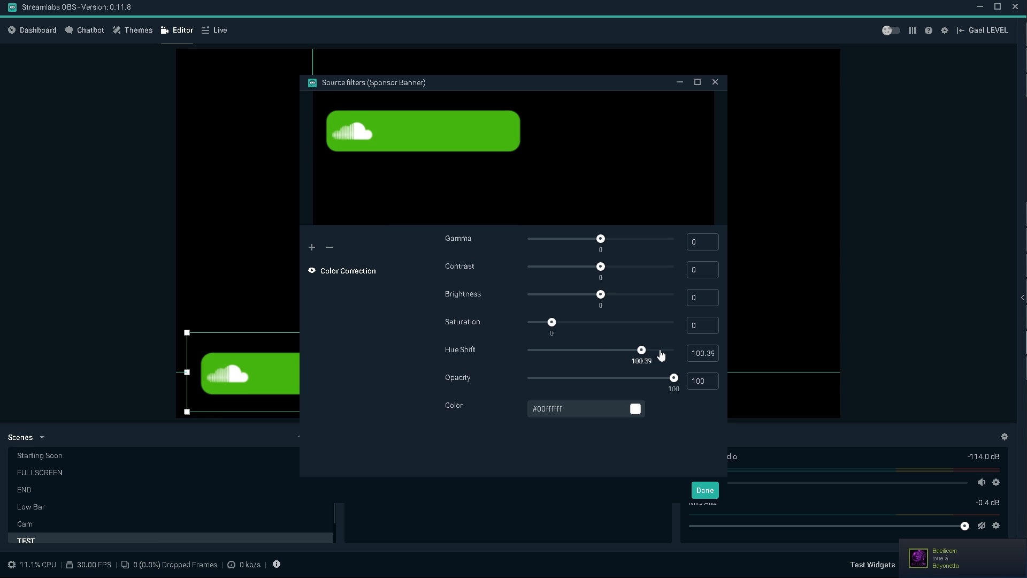
pyautogui.moveTo(640, 349); pyautogui.dragTo(545, 349)
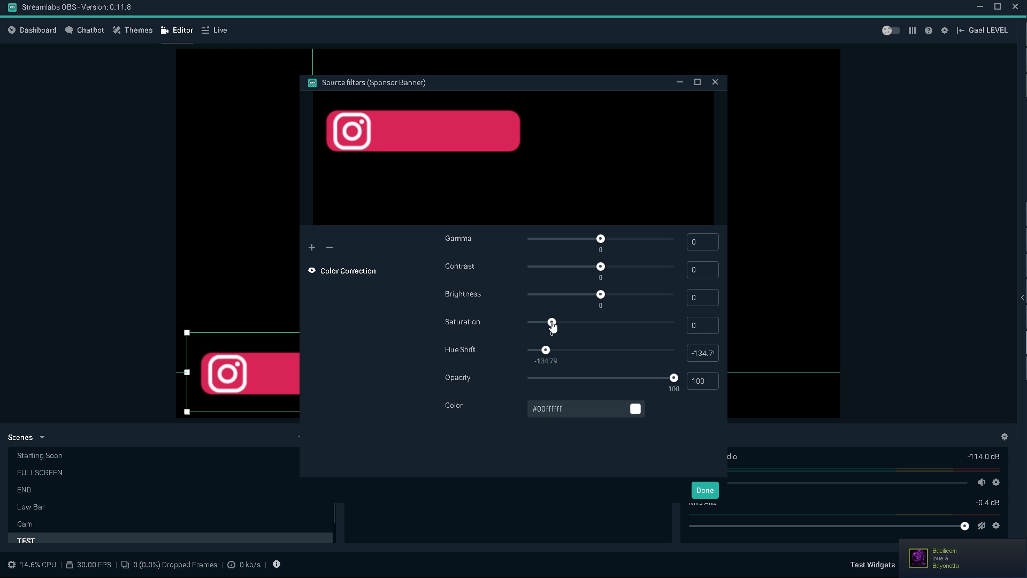
pyautogui.moveTo(551, 321); pyautogui.dragTo(577, 321)
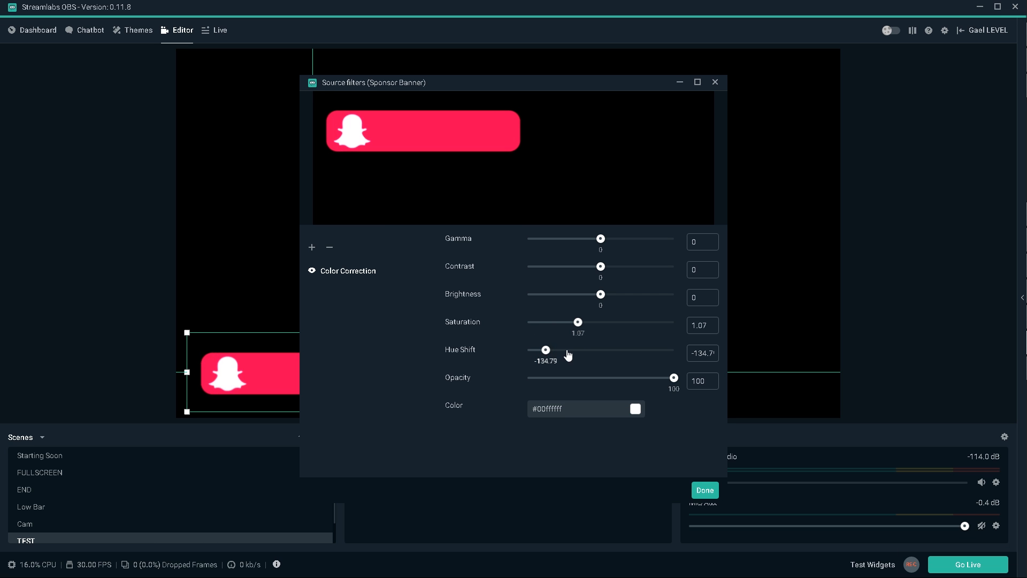
pyautogui.moveTo(546, 349); pyautogui.dragTo(570, 350)
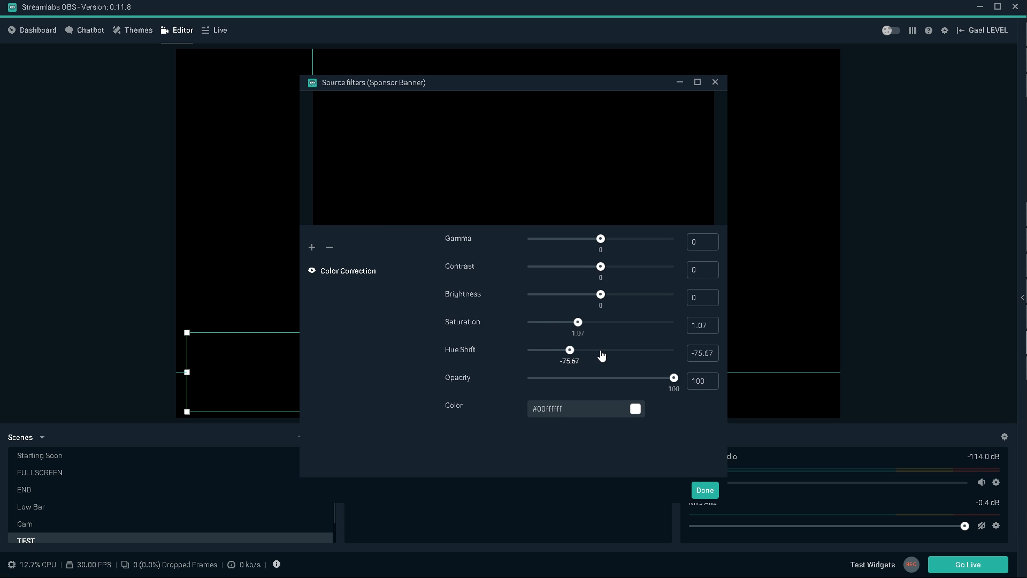
pyautogui.moveTo(569, 349); pyautogui.dragTo(599, 349)
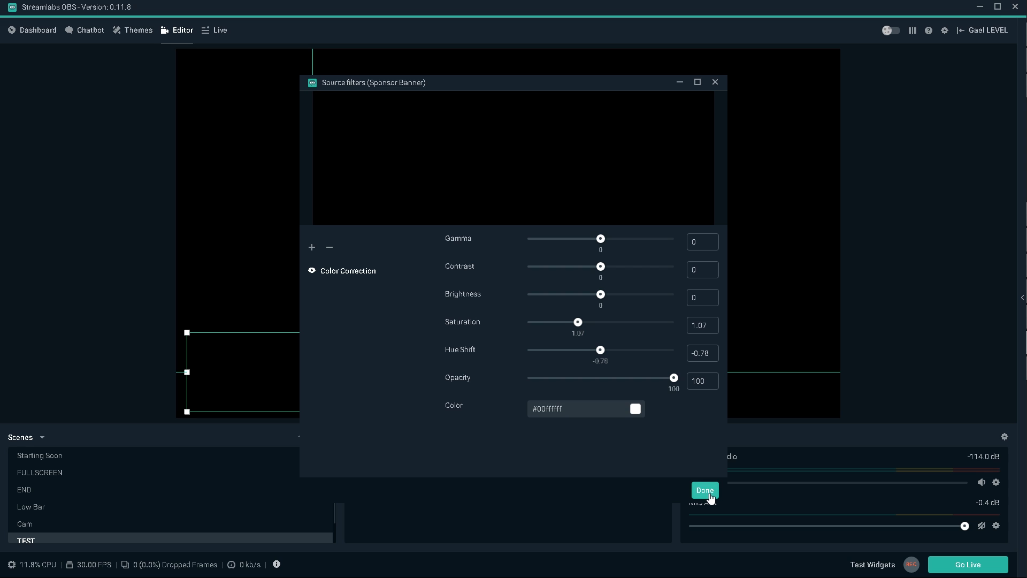
pyautogui.click(704, 490)
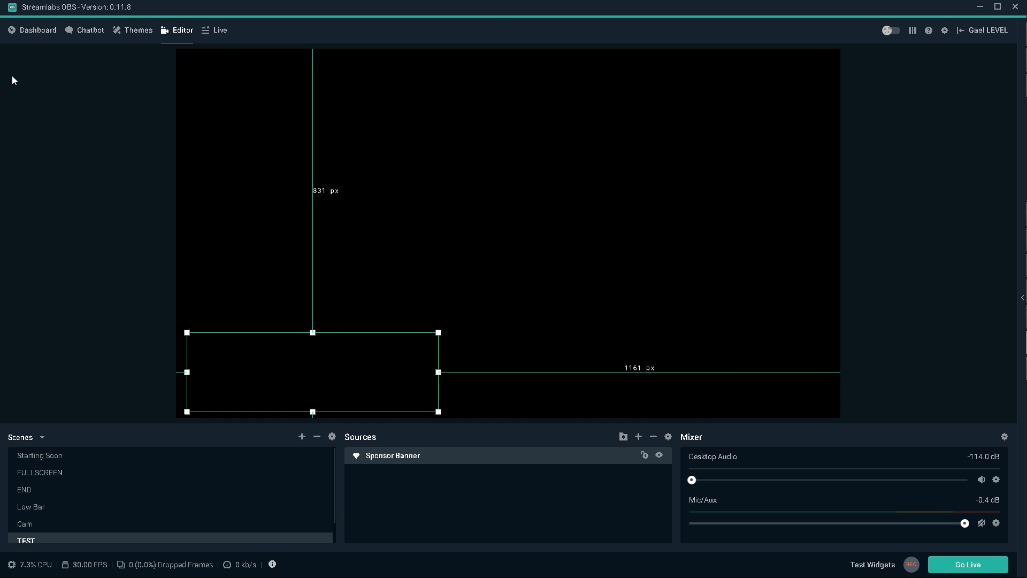